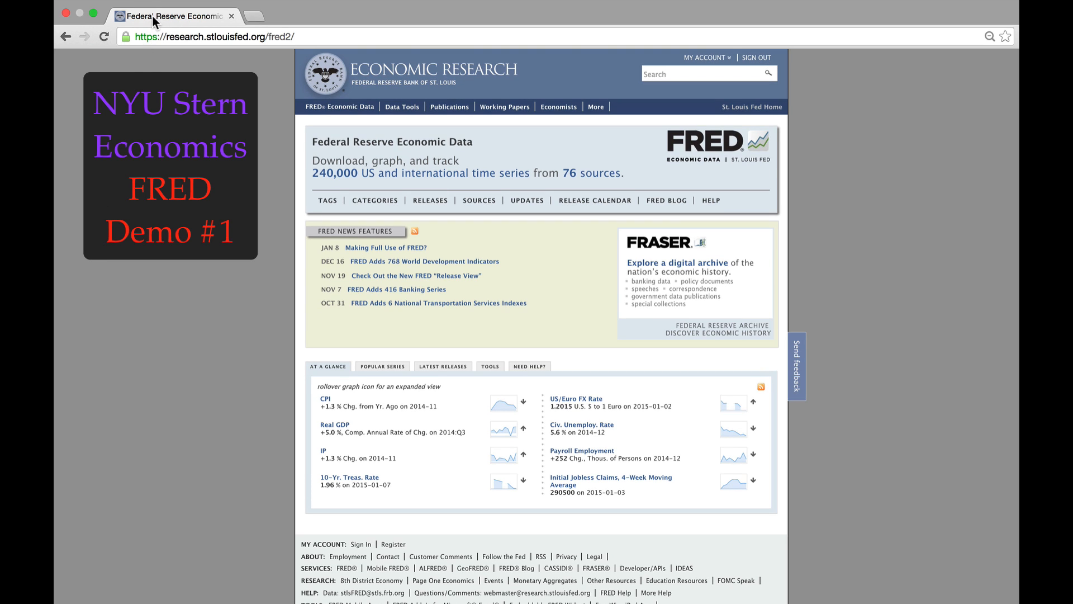
mouse_move(158, 15)
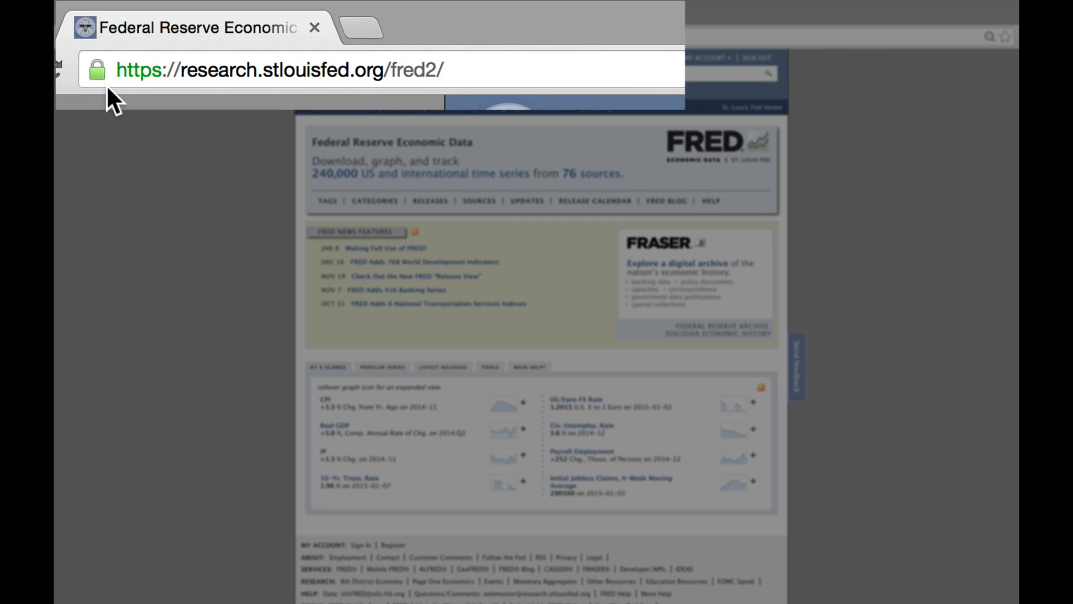
mouse_move(129, 99)
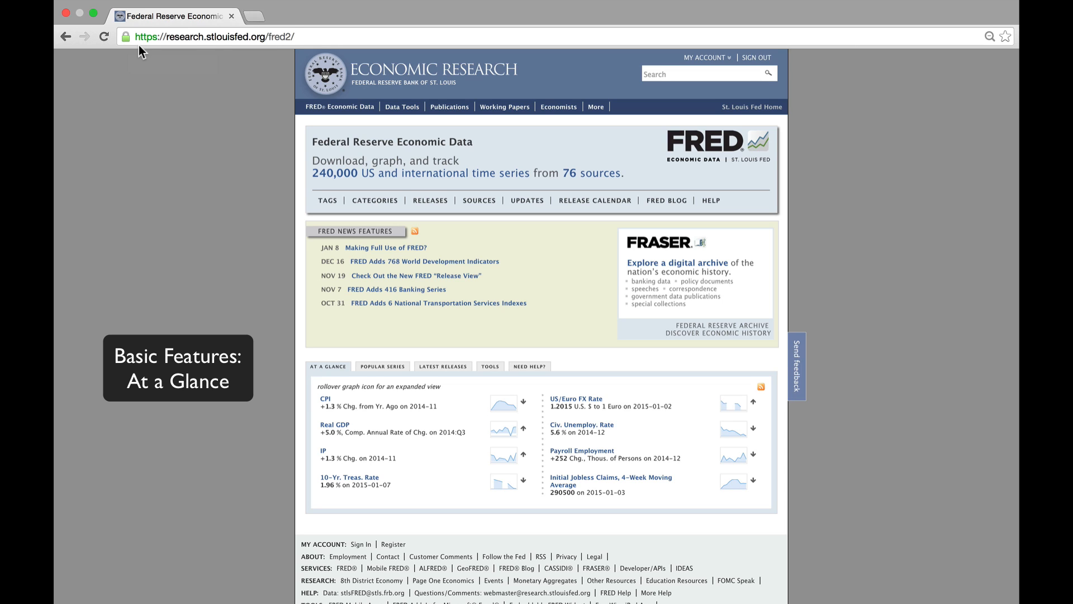
mouse_move(188, 266)
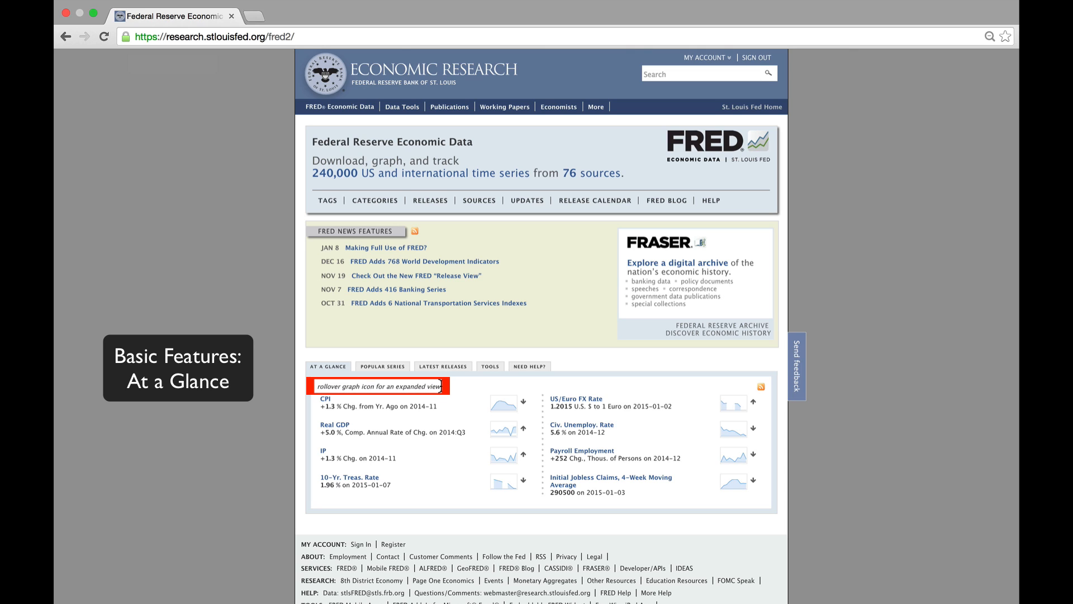
mouse_move(484, 393)
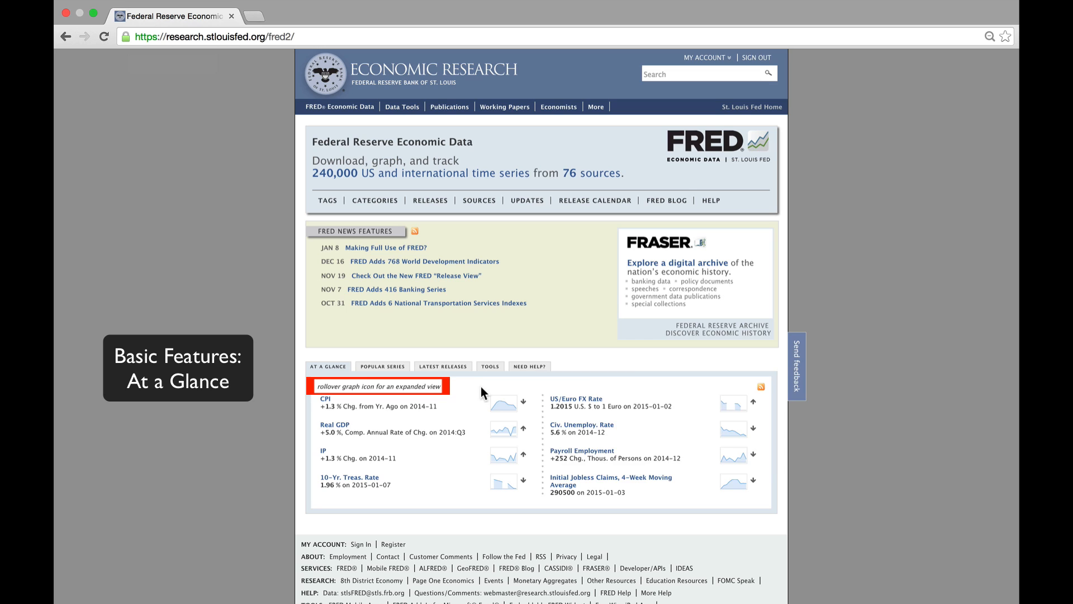
mouse_move(504, 409)
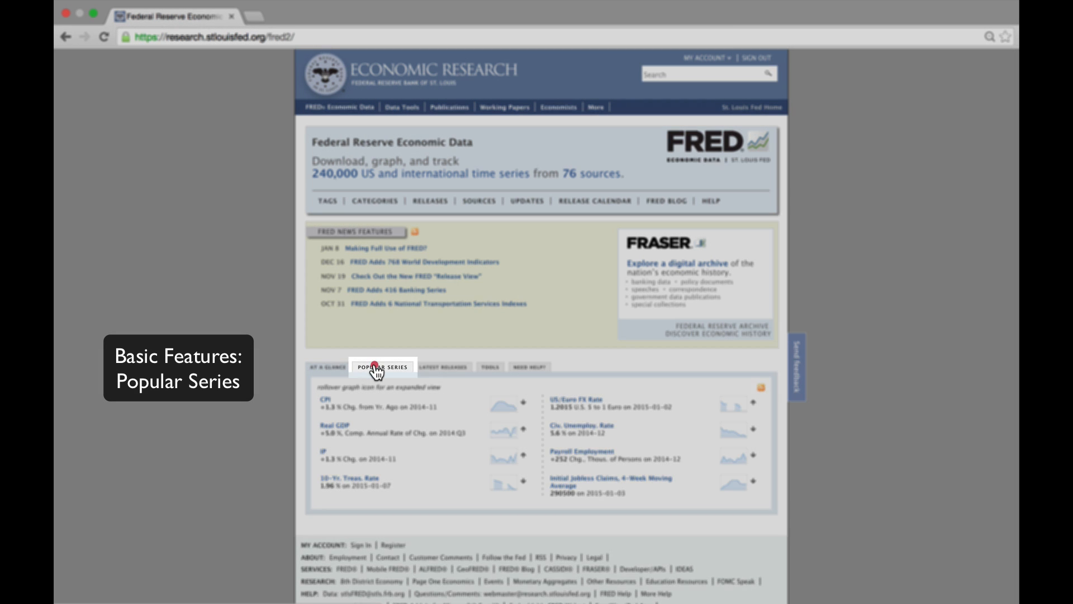
- Show the Popular Series list and bring up the Consumer Price Index for All Urban Consumers series page
click(382, 367)
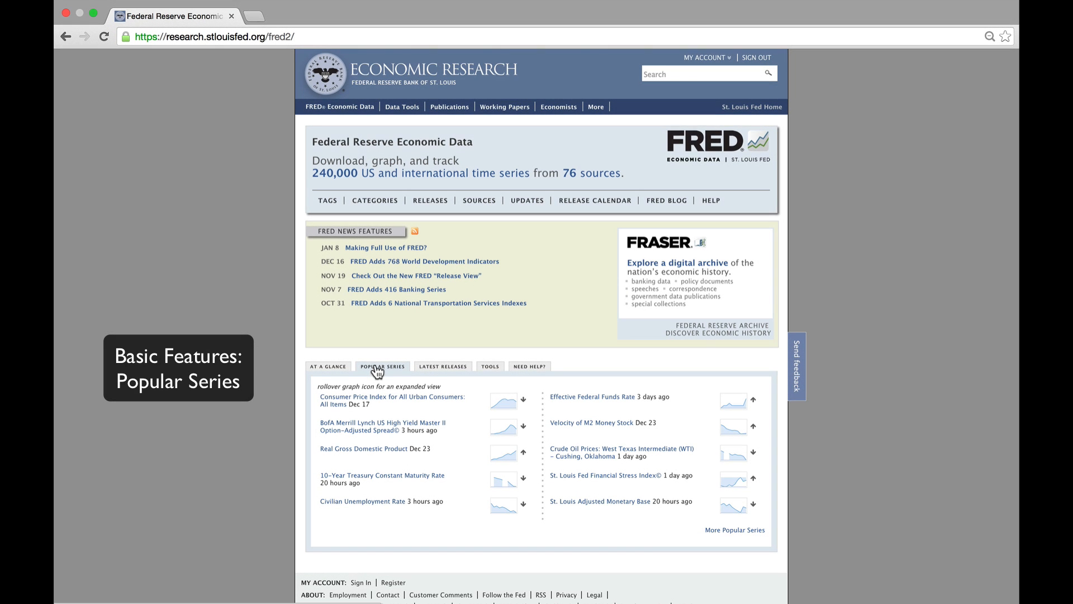
mouse_move(503, 453)
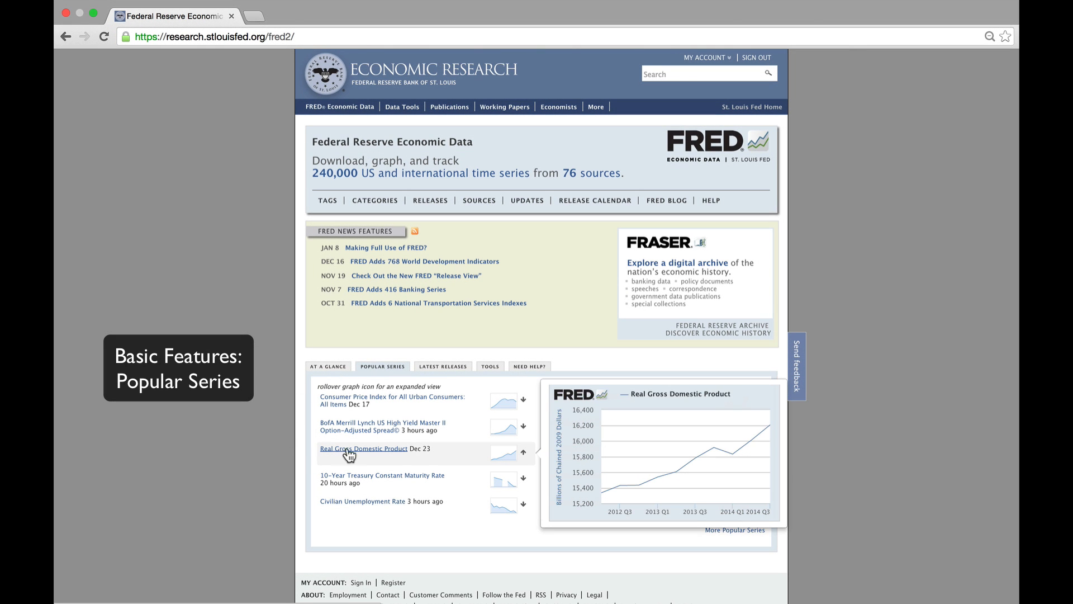
mouse_move(513, 458)
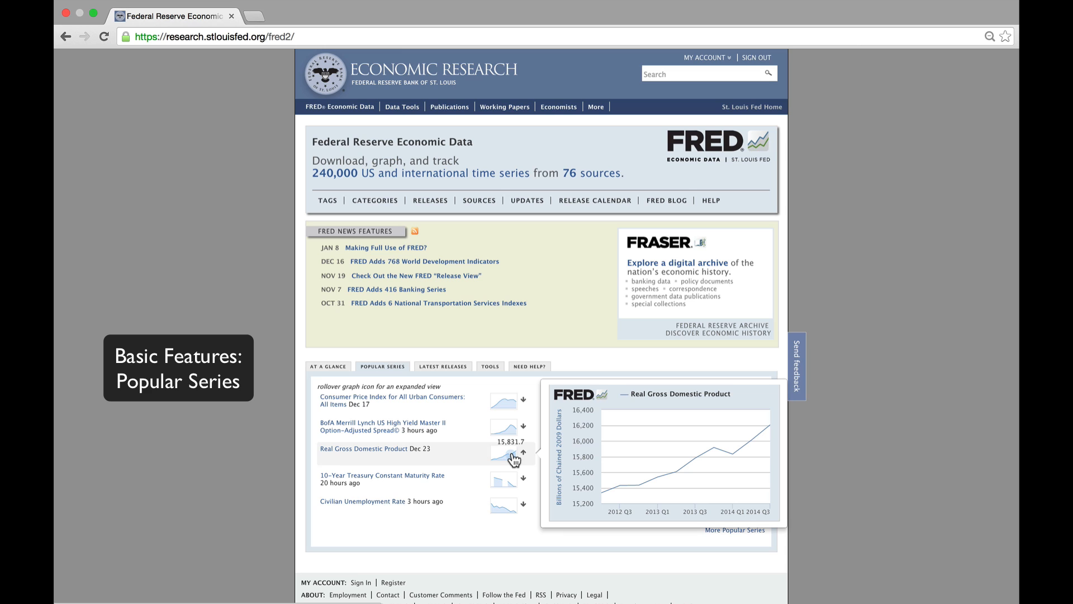
mouse_move(504, 454)
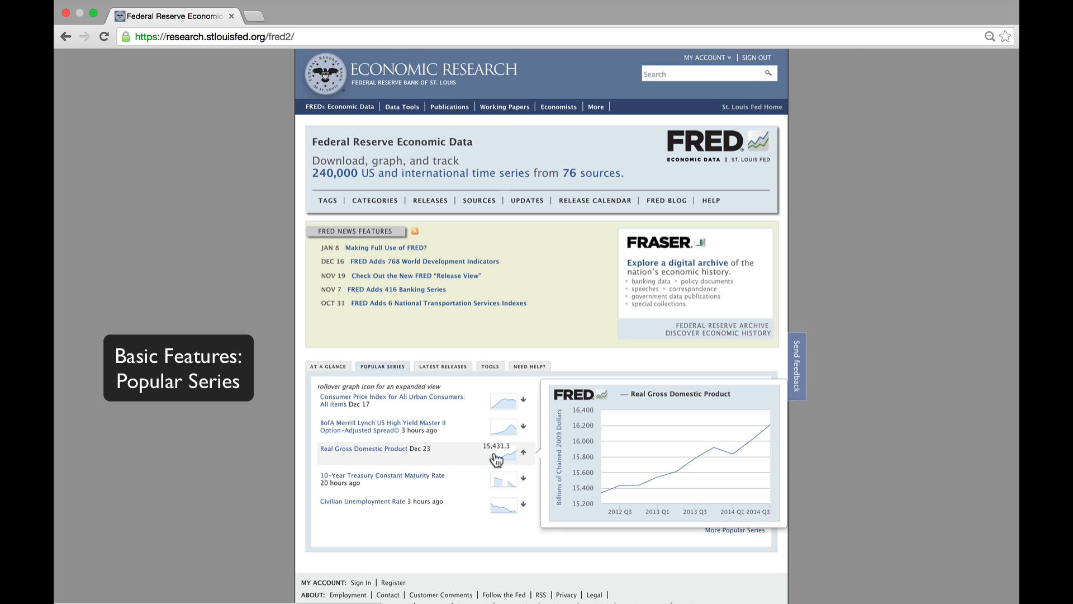
mouse_move(304, 419)
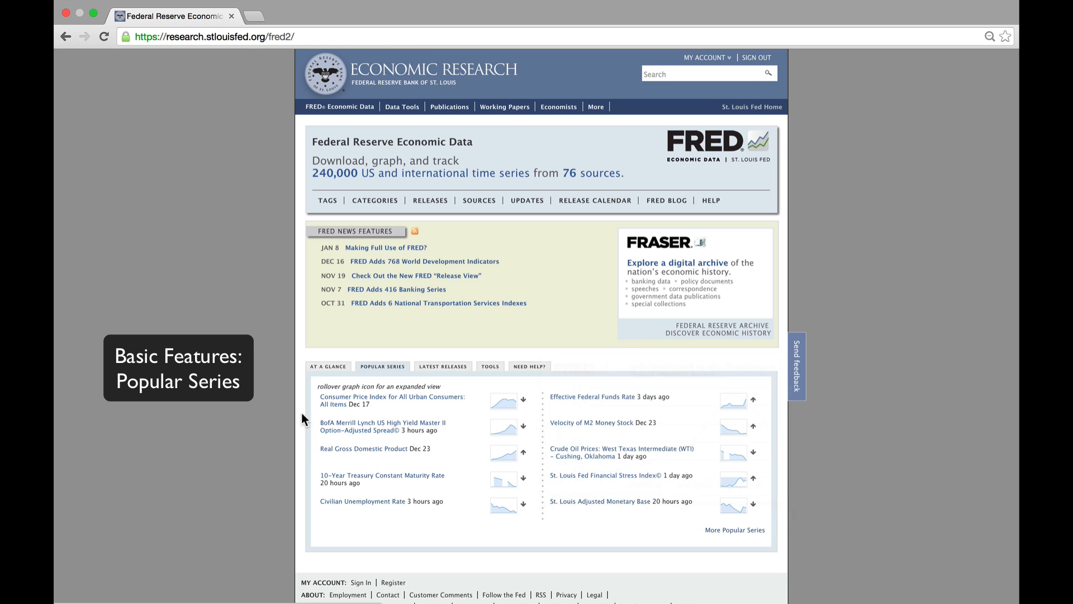
mouse_move(503, 401)
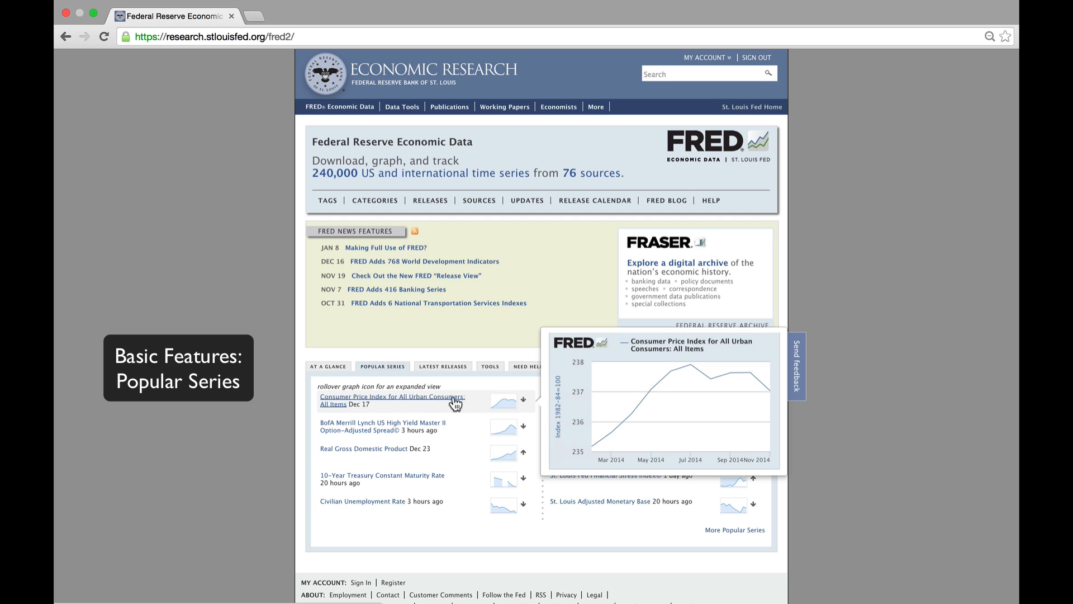
mouse_move(509, 406)
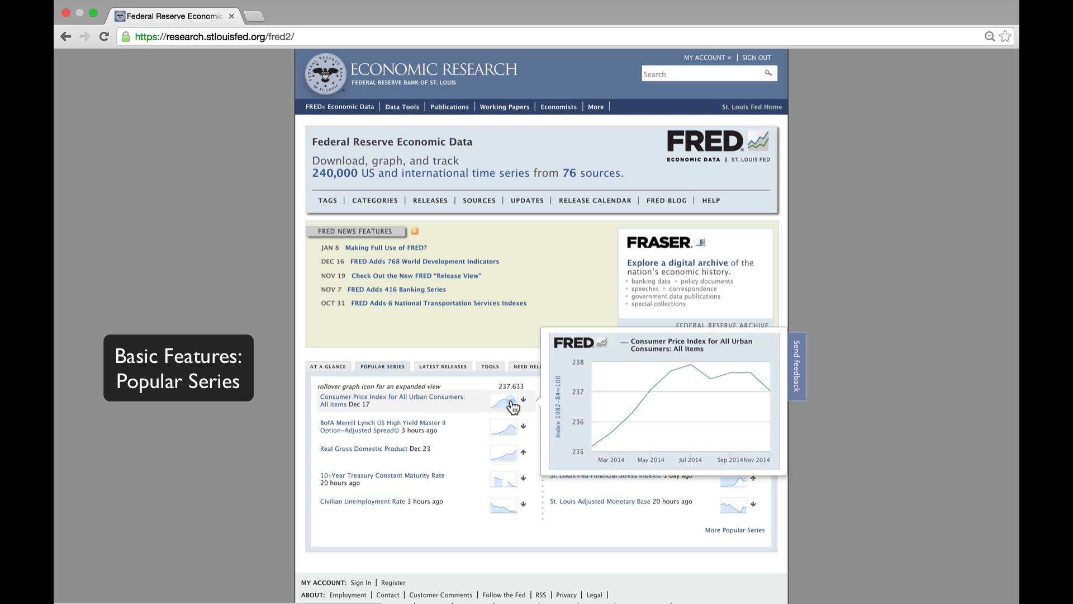
mouse_move(476, 407)
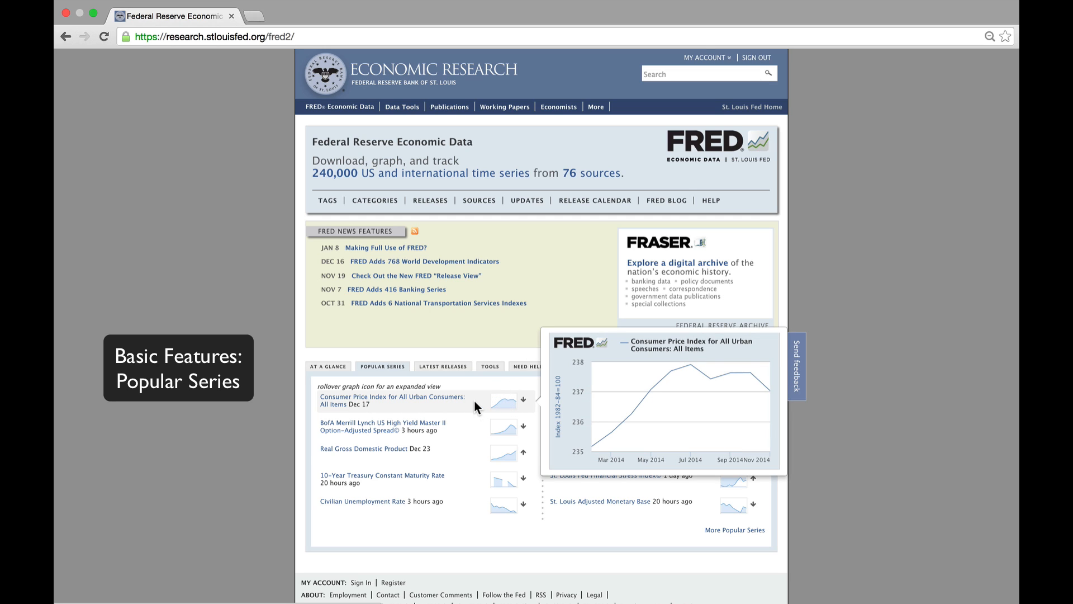
mouse_move(379, 402)
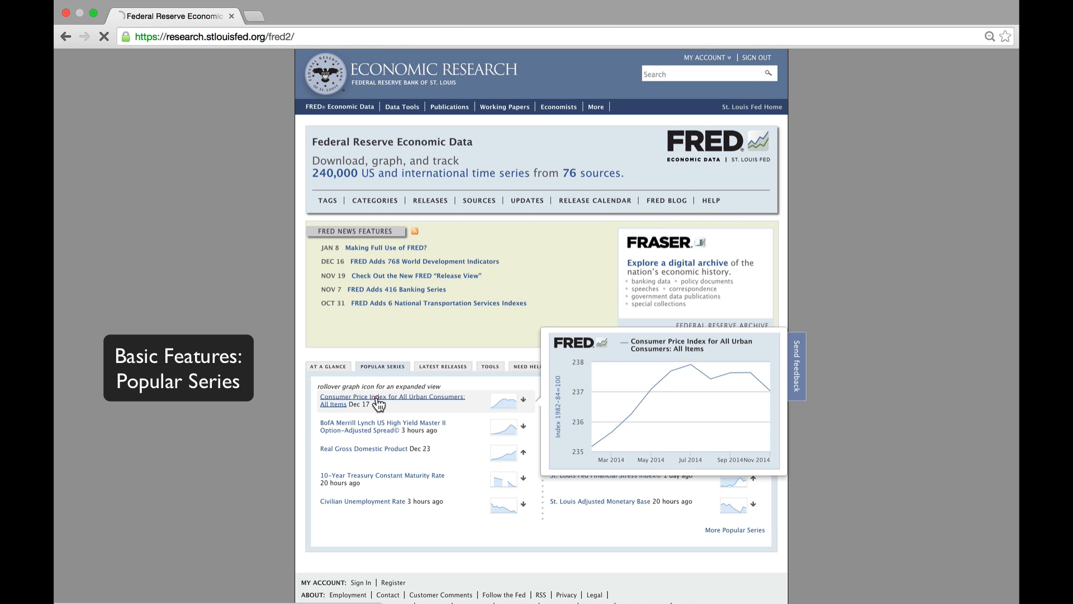
click(391, 400)
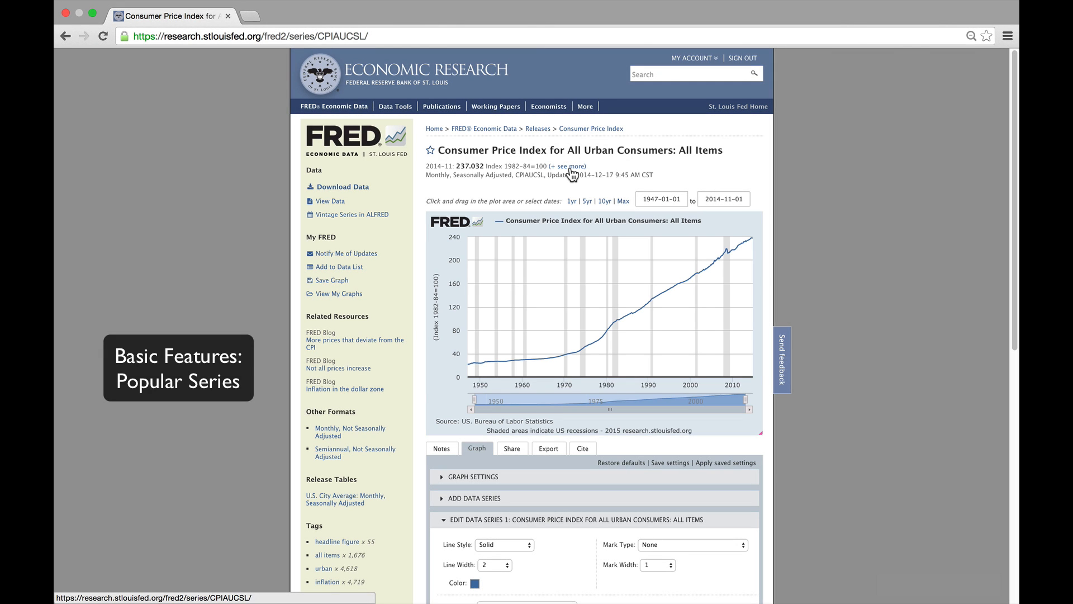
click(566, 167)
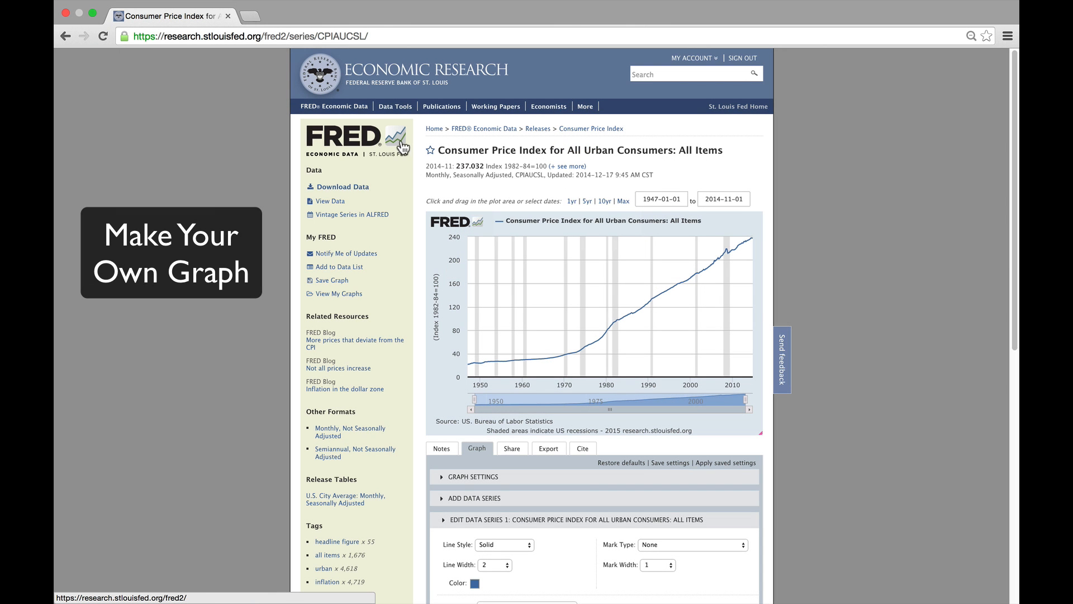
- Start a Create Your Own Graph session from Data Tools and expand Add Data Series
click(394, 106)
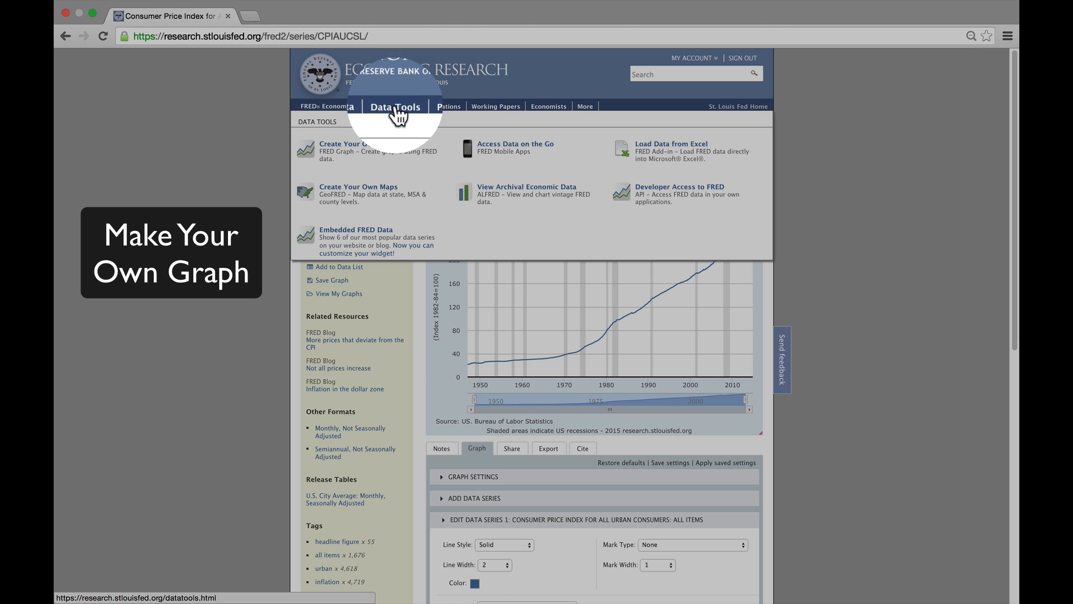
click(395, 106)
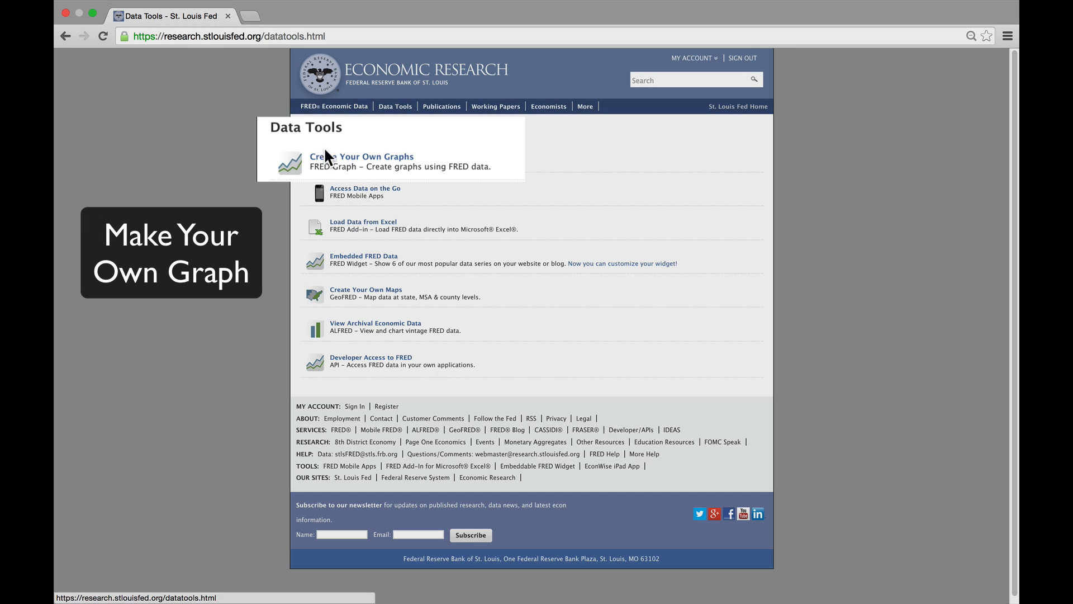
click(361, 156)
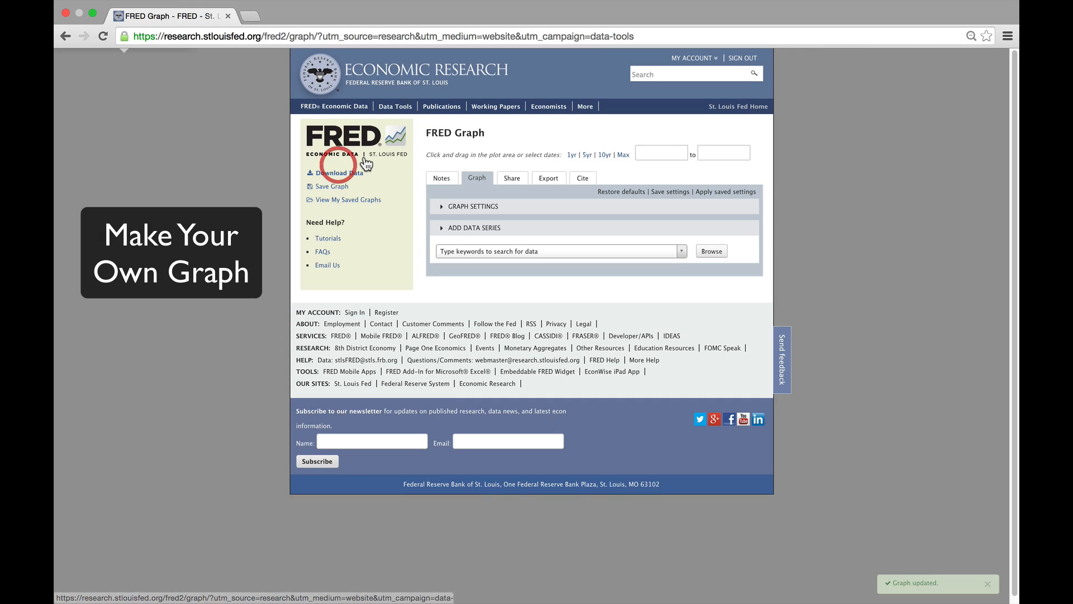
click(473, 226)
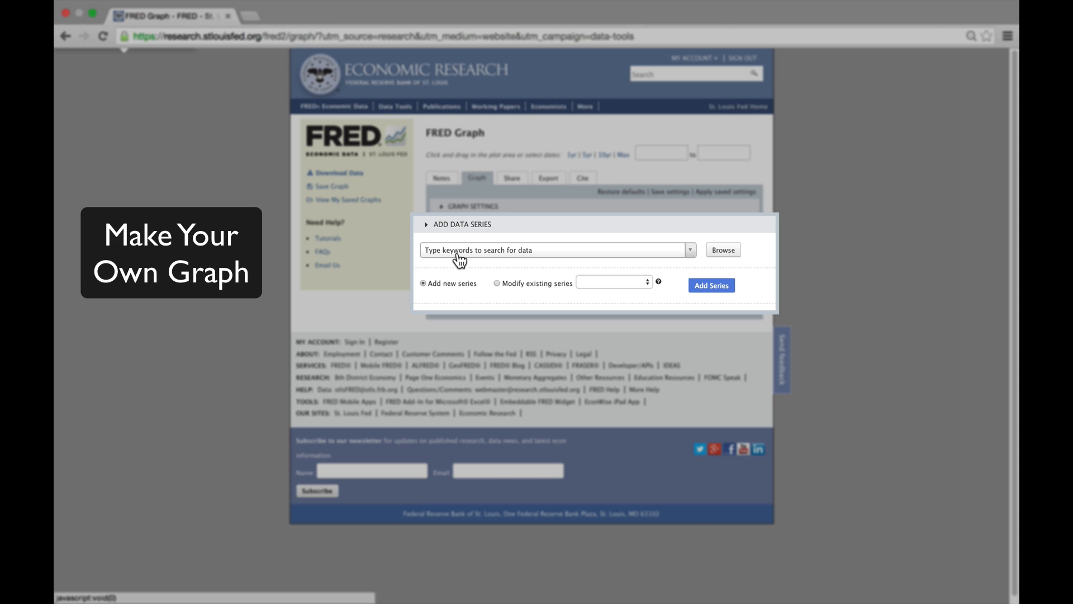
- Search GDPC and add Real Gross Domestic Product (GDPC1) to the new graph
click(554, 249)
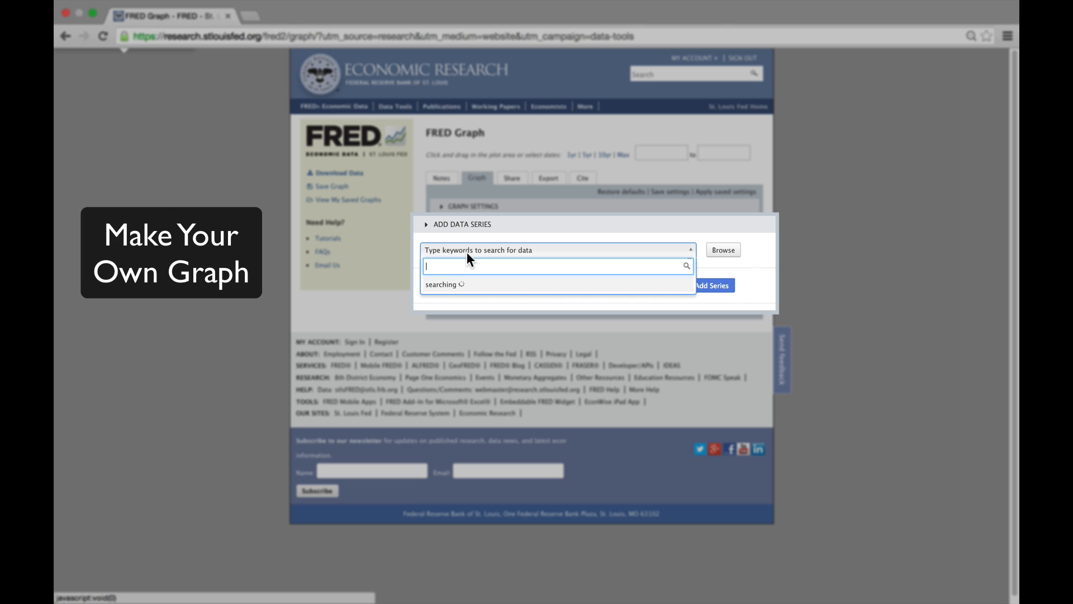
text(GDPC1)
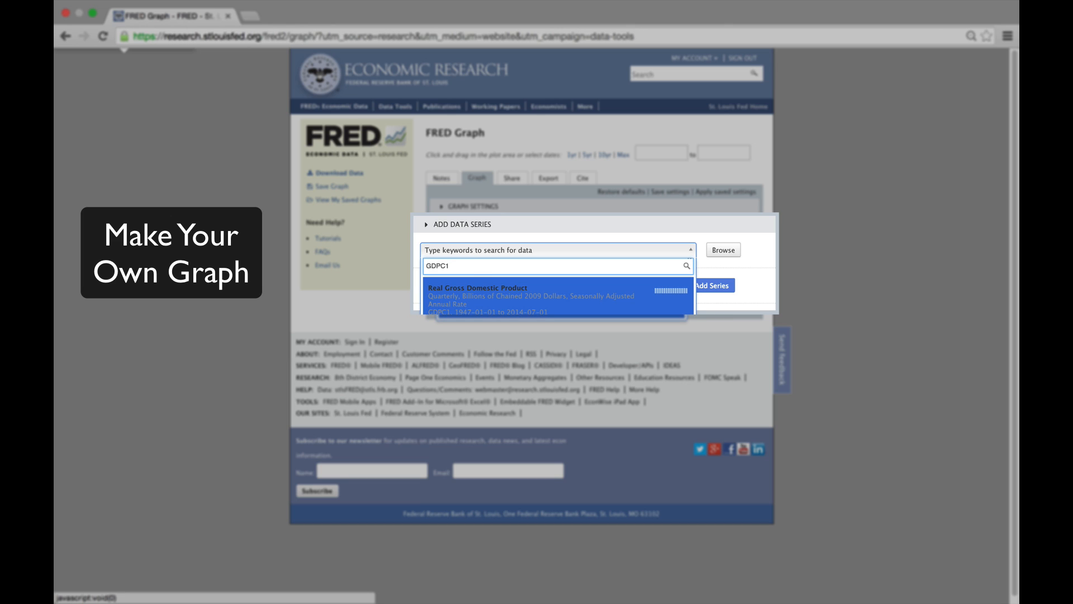
click(556, 295)
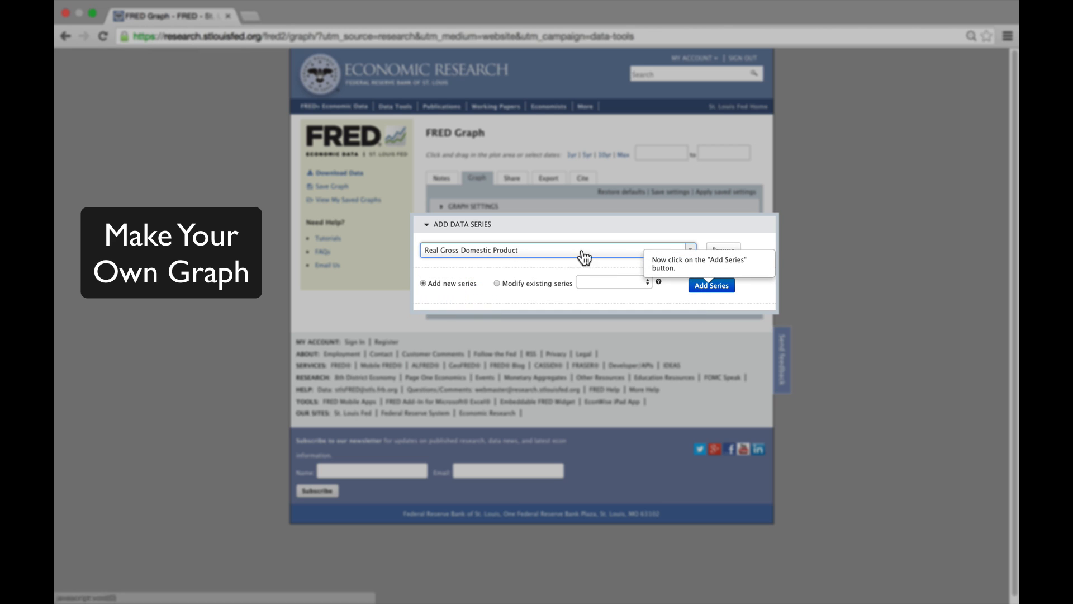
click(711, 285)
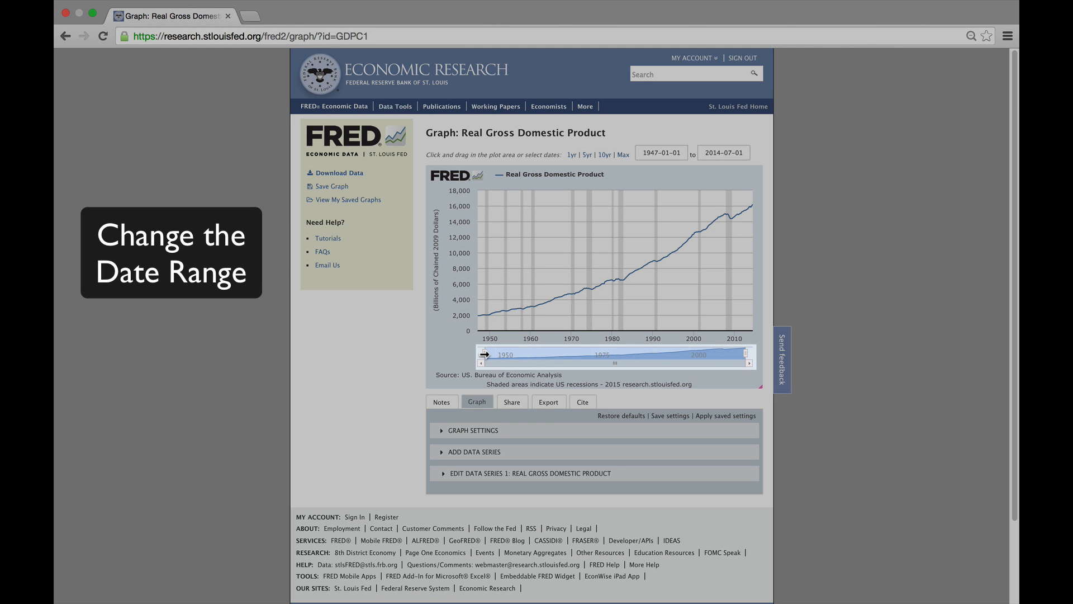
- Change the graph's start date to 1960-01-01, ending 2014-05-17
drag(480, 354, 510, 356)
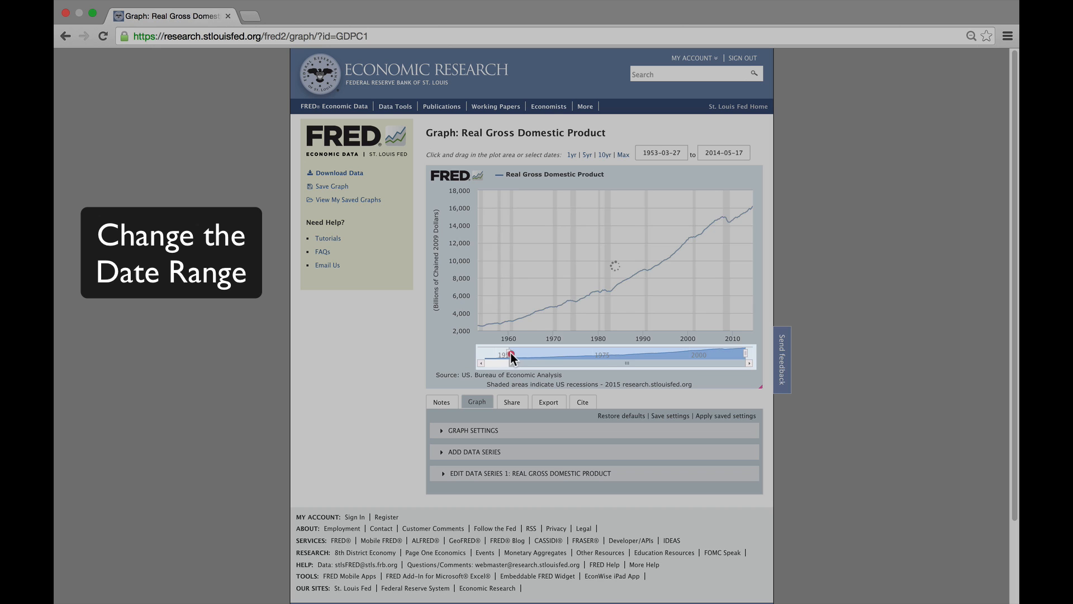
drag(481, 355, 537, 354)
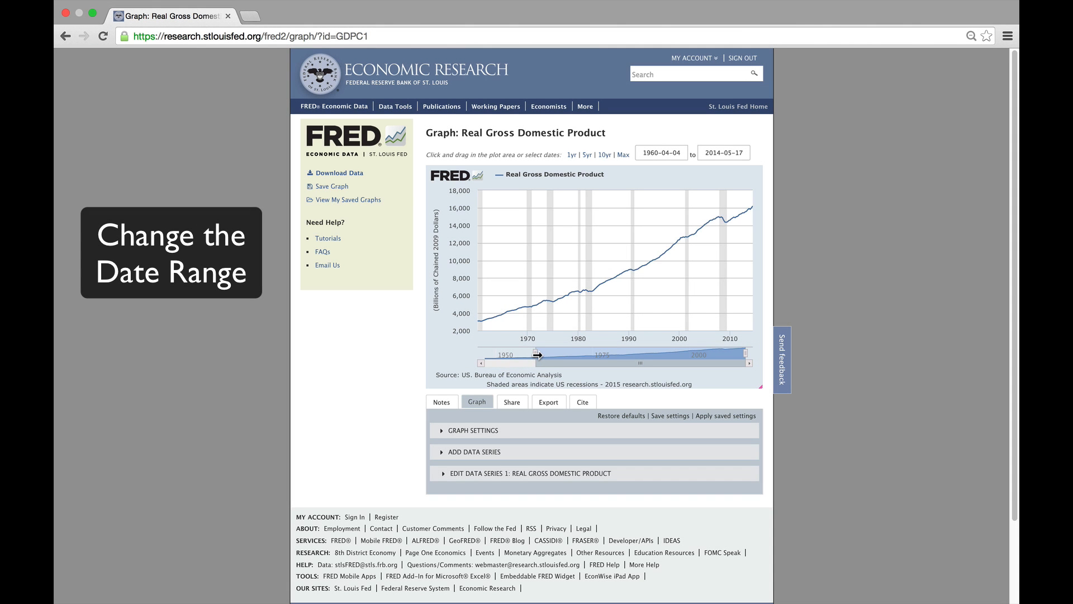
drag(537, 354, 483, 359)
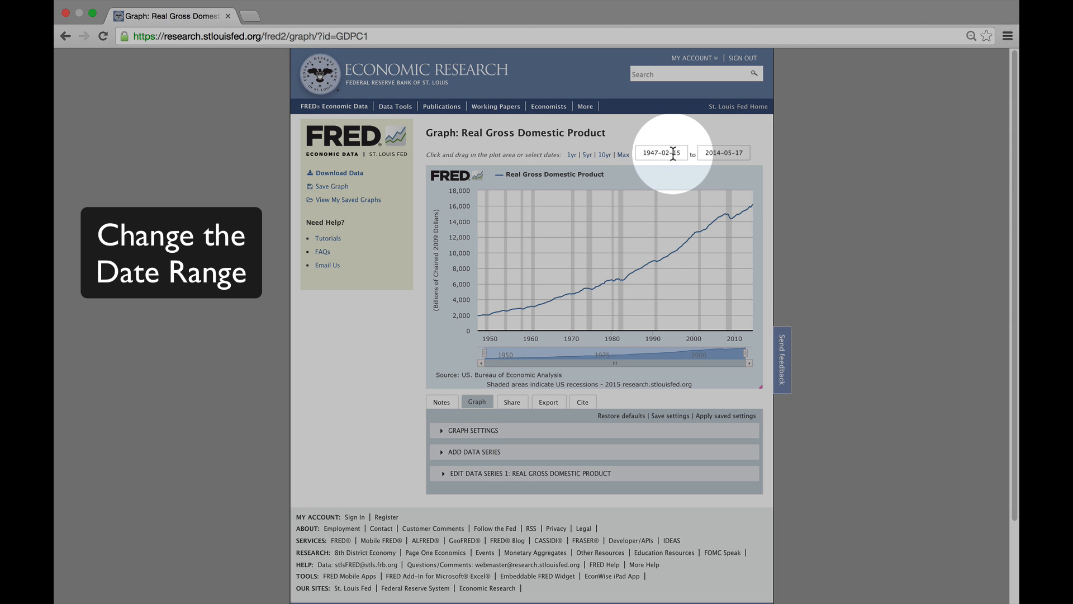
click(661, 154)
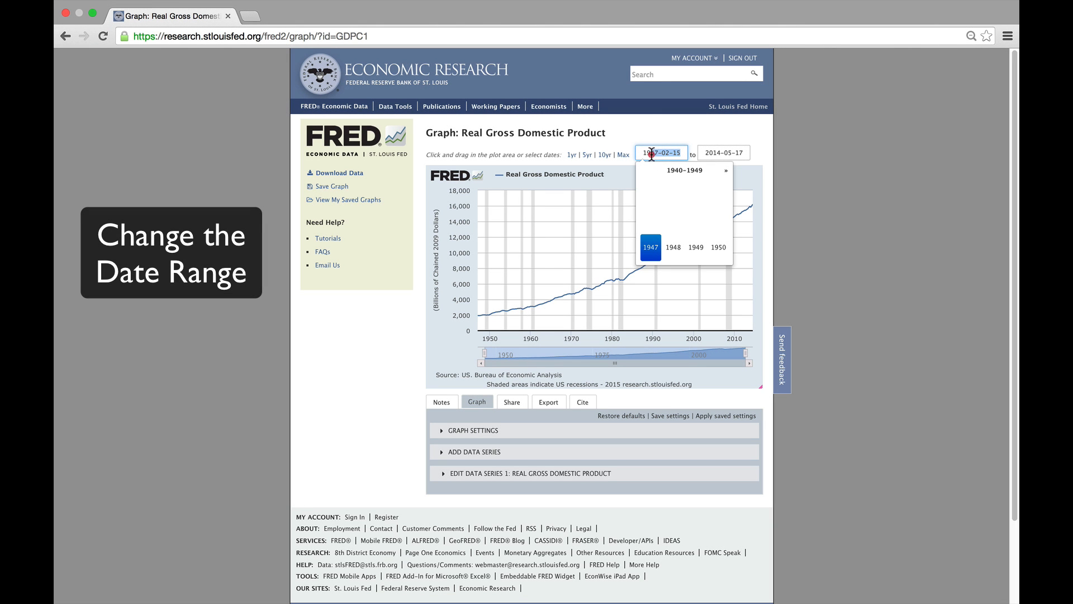
text(1960)
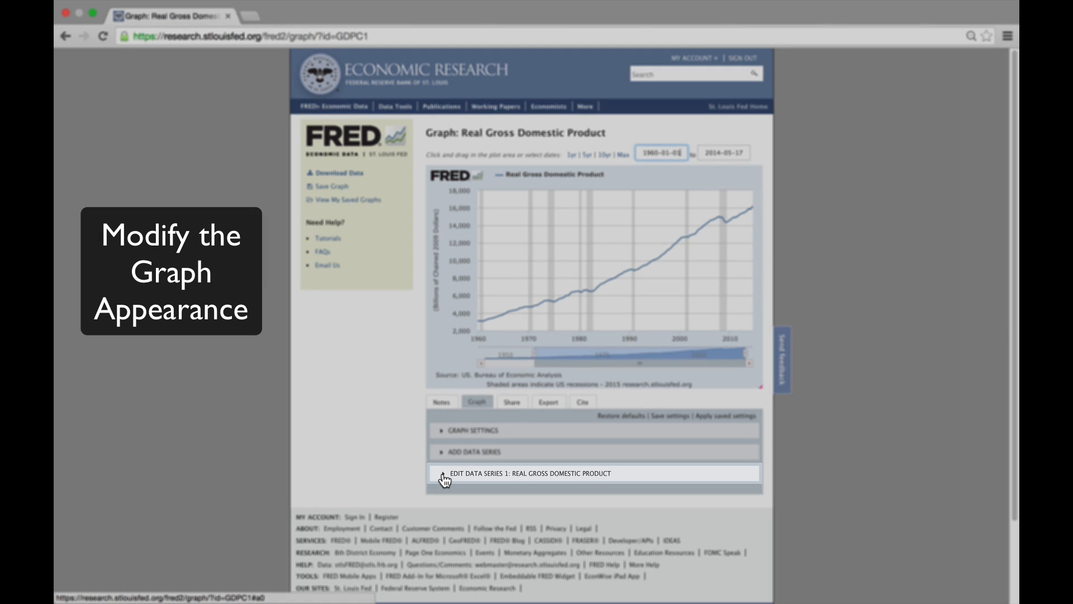
- In Edit Data Series 1, set the GDP line width to 3 and its colour to red
click(444, 473)
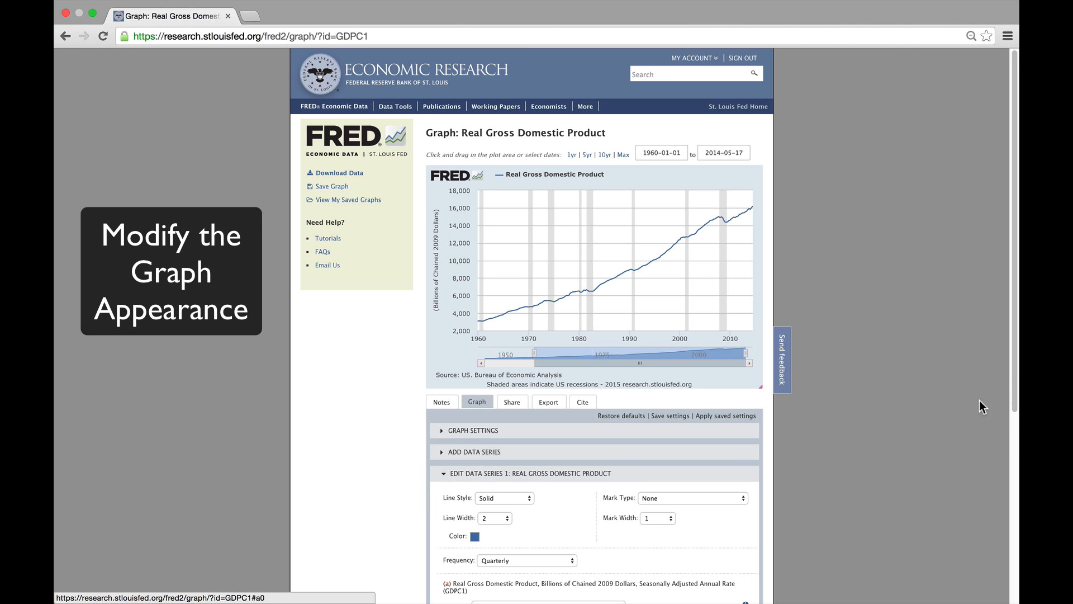
scroll(down, 3)
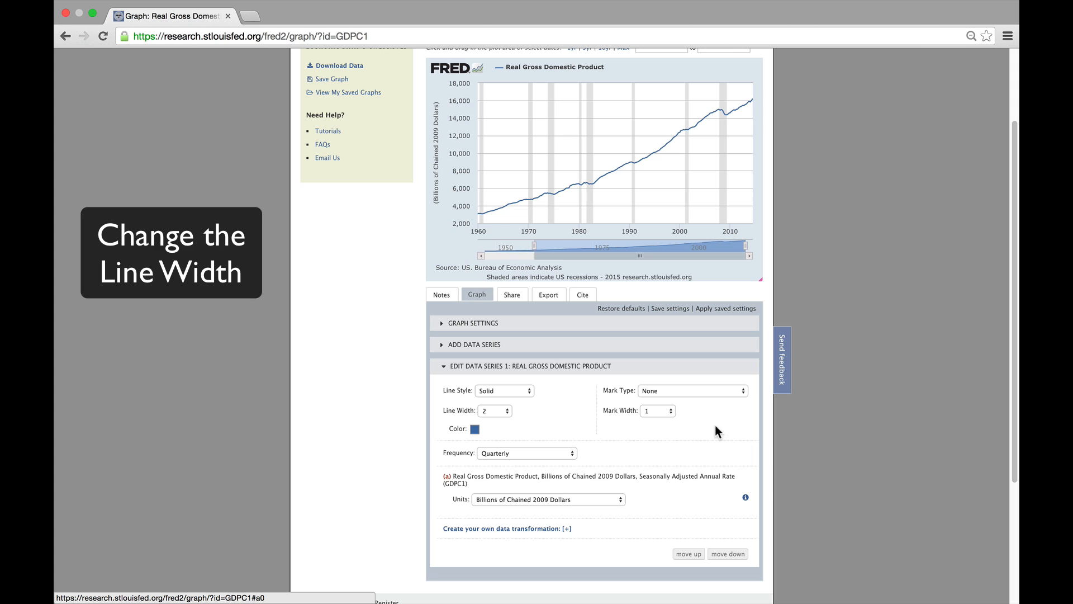
click(494, 410)
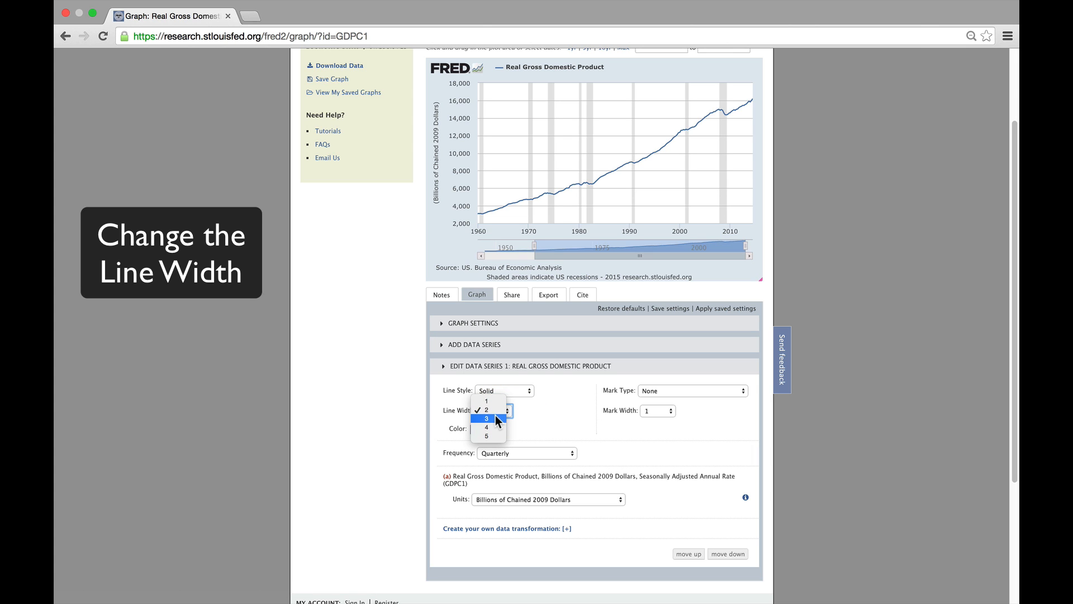
click(486, 418)
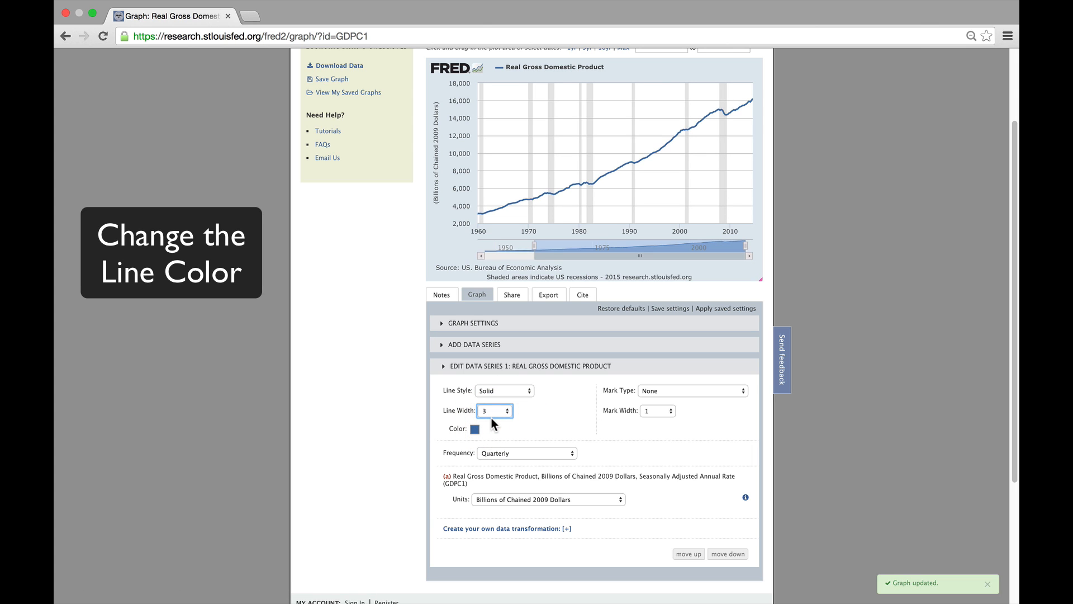
click(475, 428)
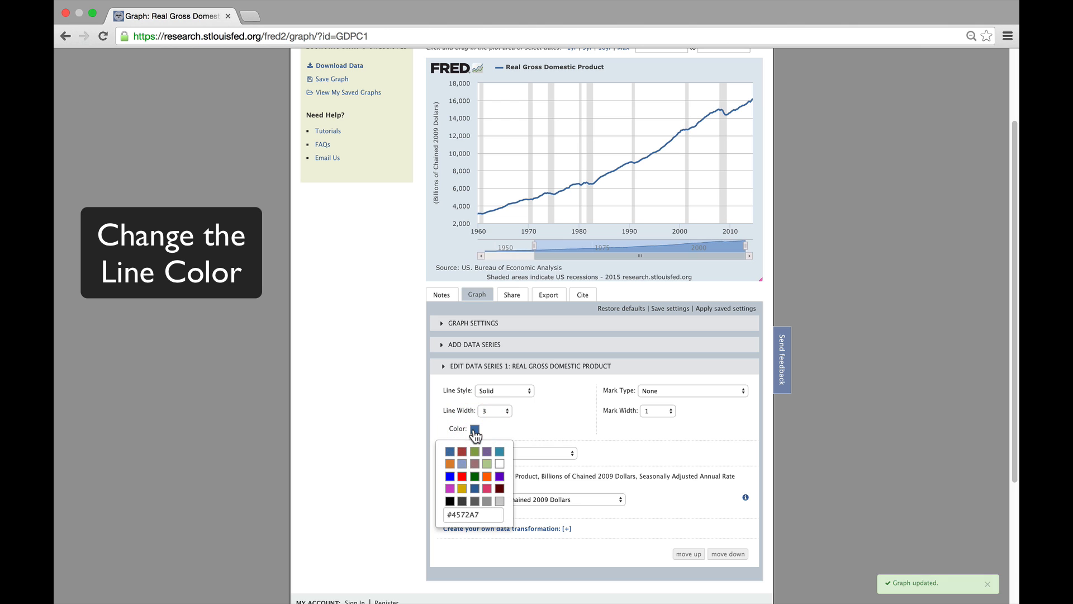
click(463, 476)
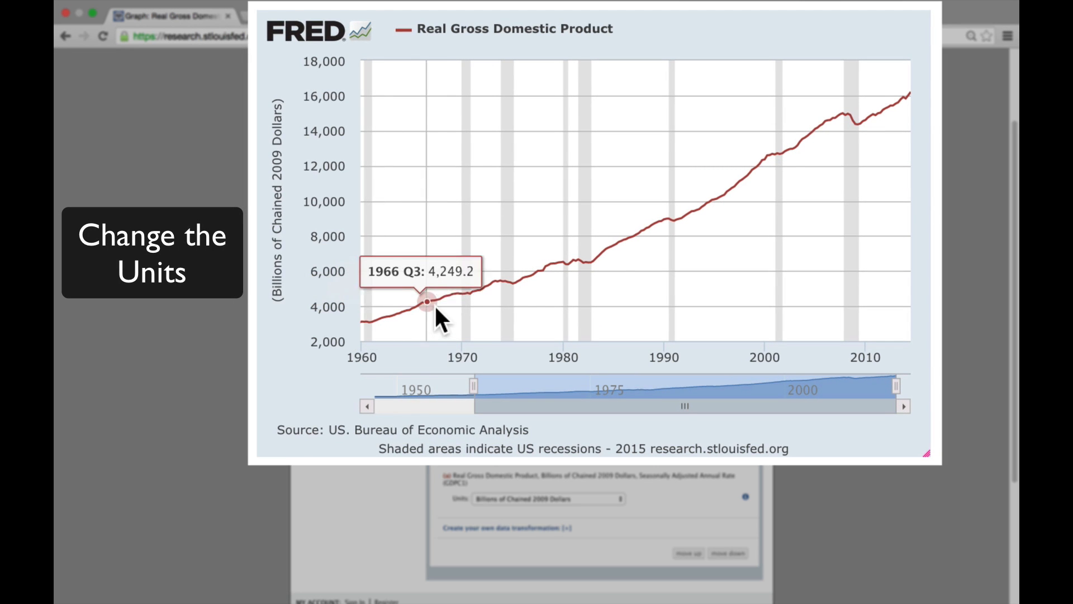
mouse_move(502, 297)
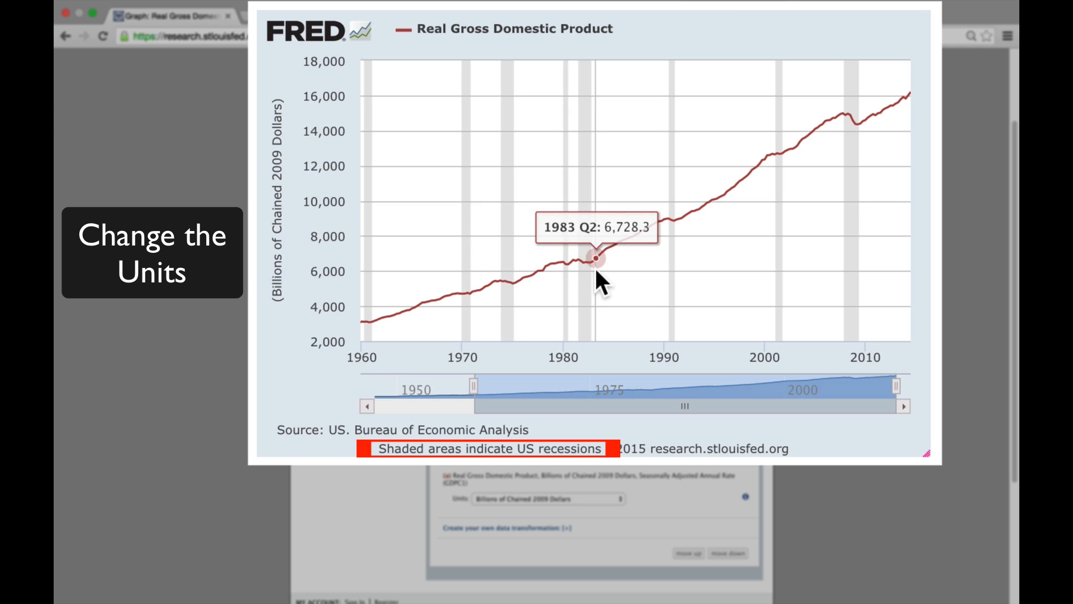
mouse_move(772, 215)
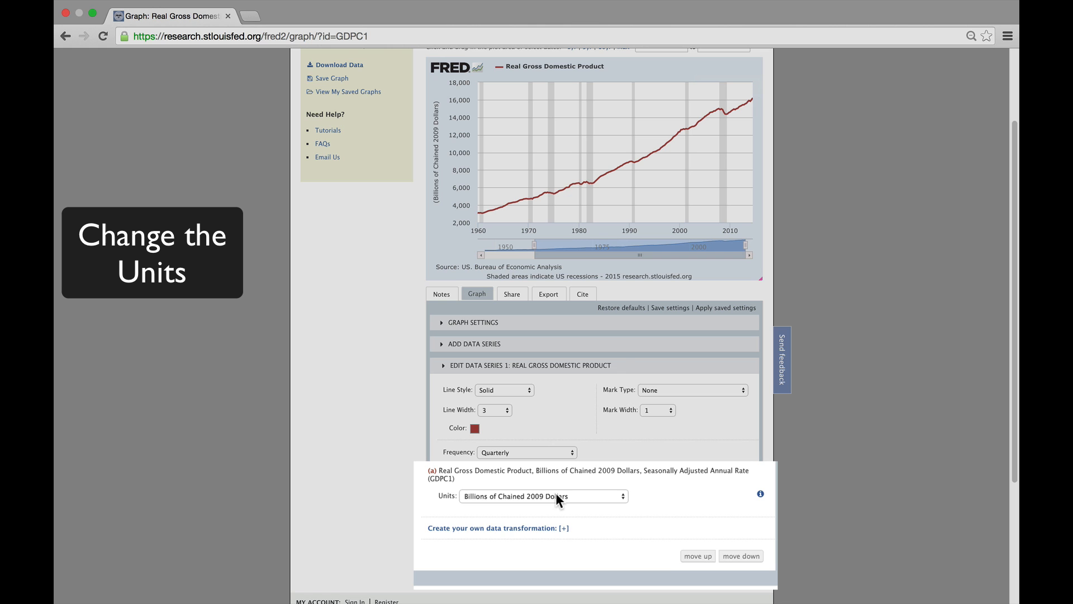
- Change the series units to Percent Change from Year Ago
click(543, 495)
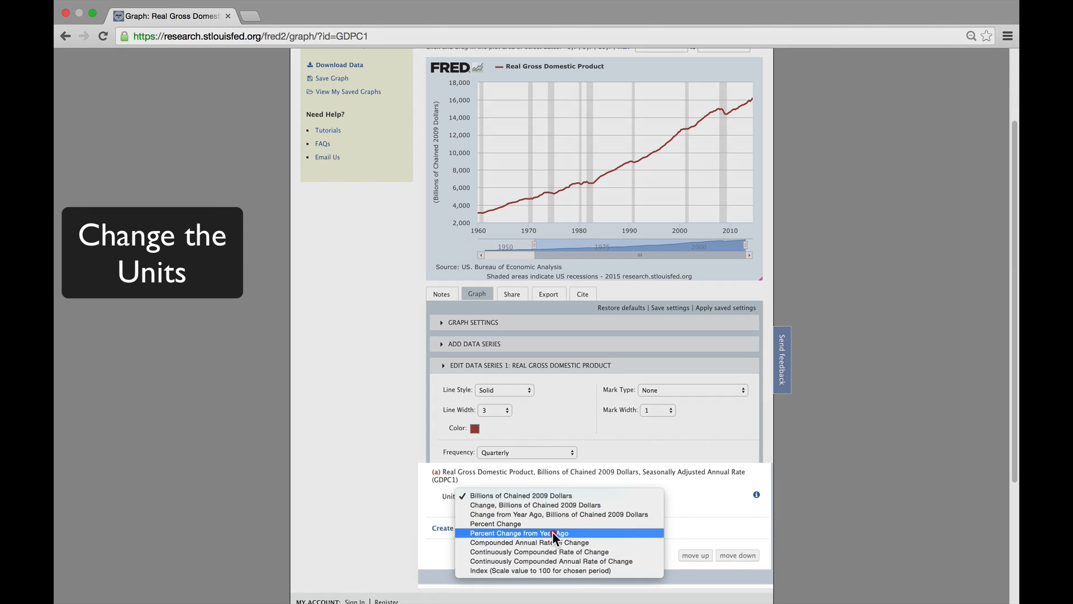
click(517, 533)
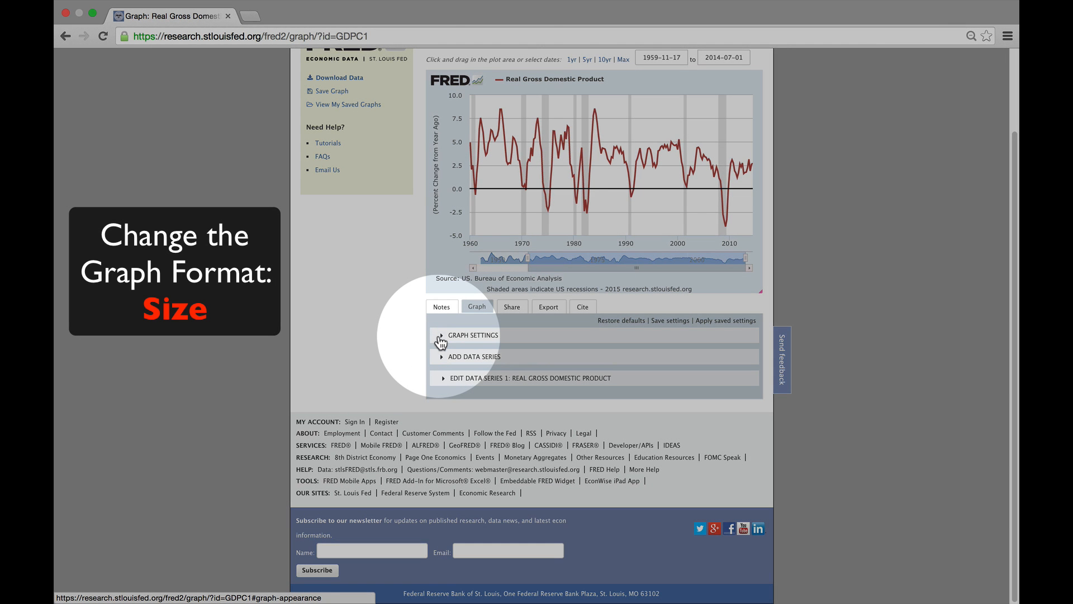
- In Graph Settings, make the graph Large with a white background
click(440, 336)
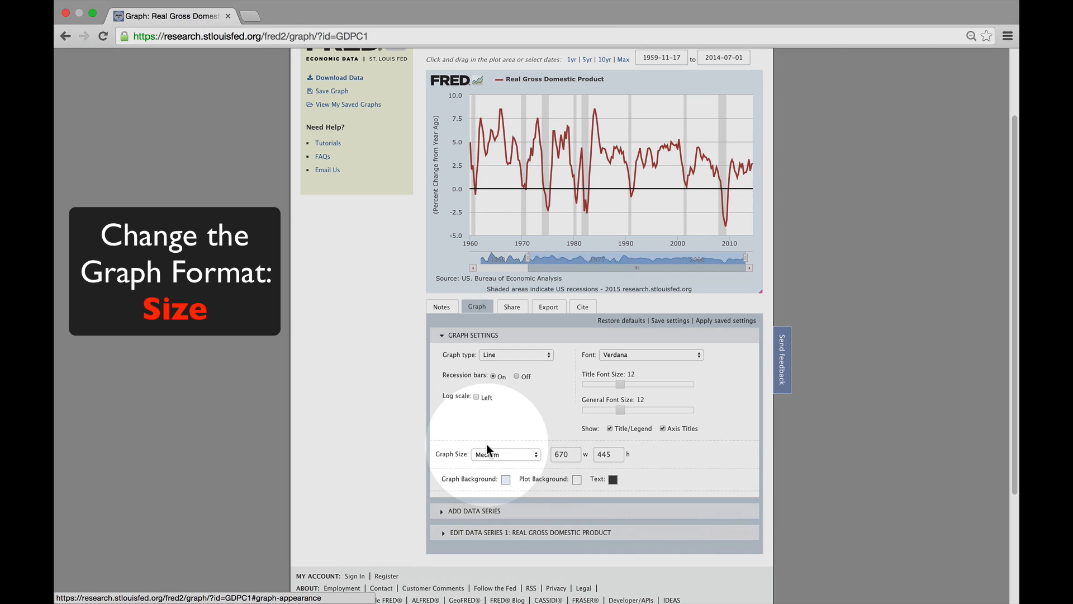
click(505, 453)
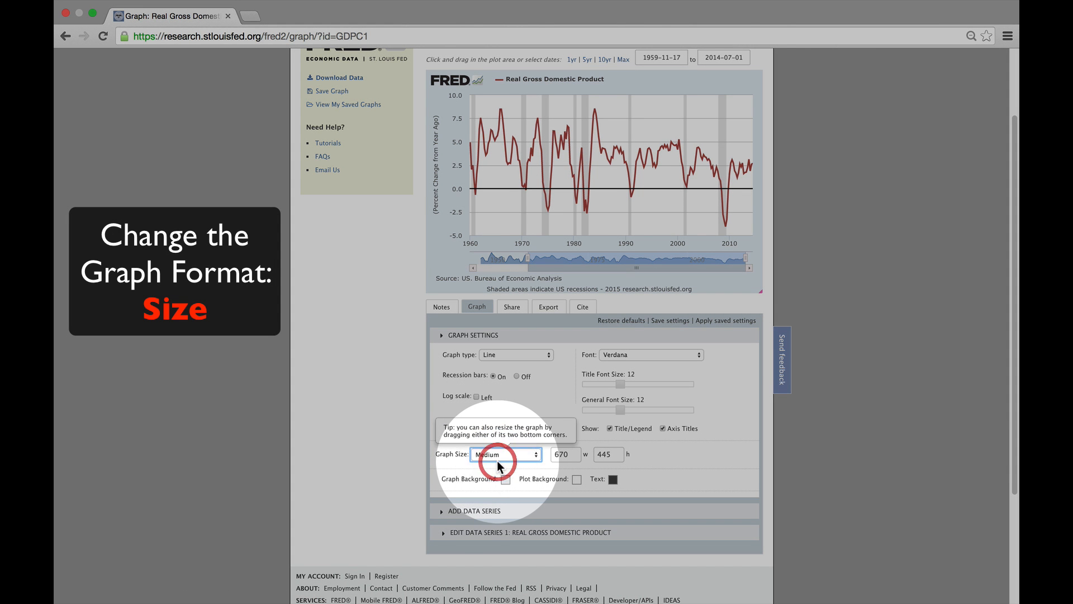
click(505, 455)
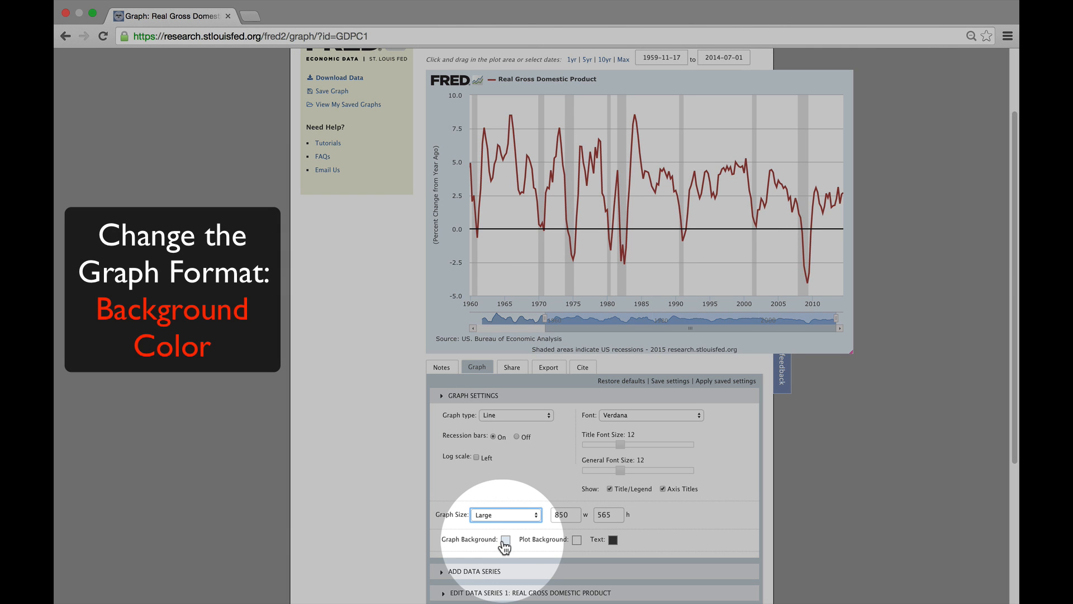
click(506, 539)
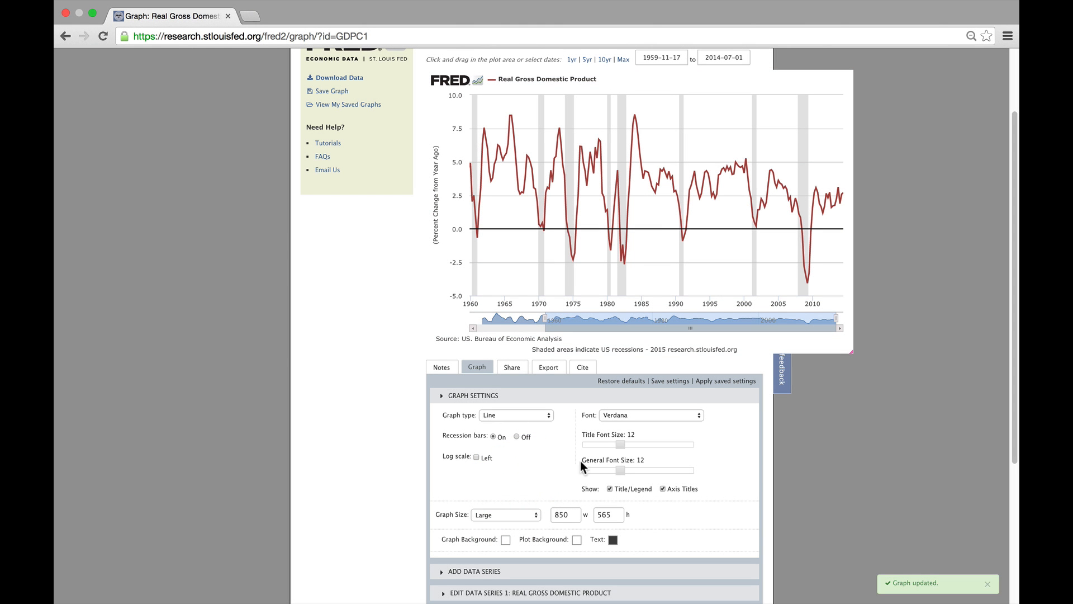
- Raise the title font size and the general font size to 14
drag(613, 444, 628, 444)
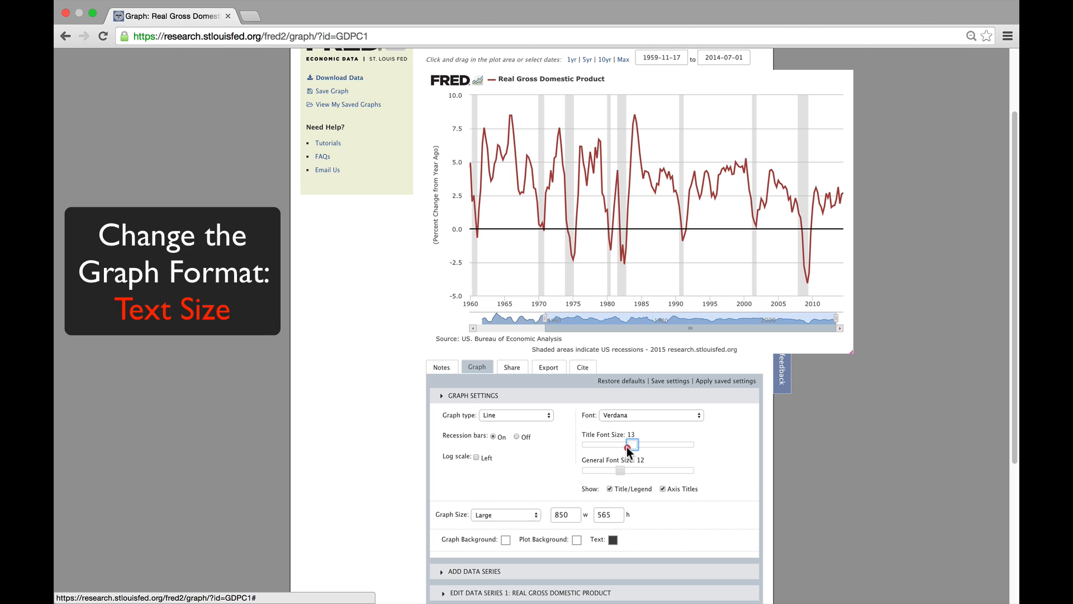
drag(626, 444, 644, 444)
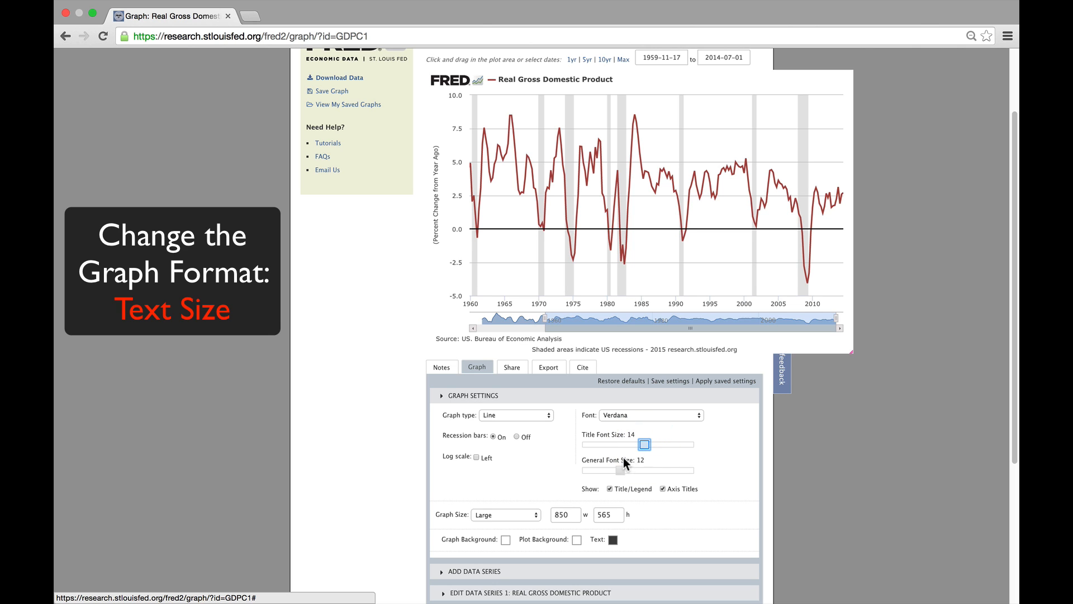
drag(619, 471, 629, 470)
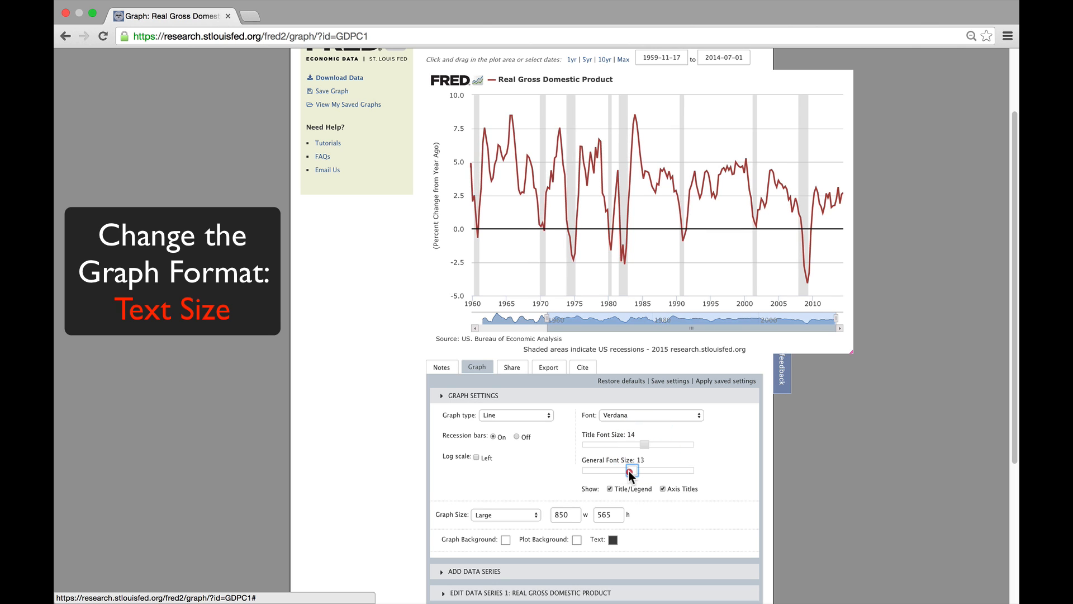
drag(629, 470, 643, 471)
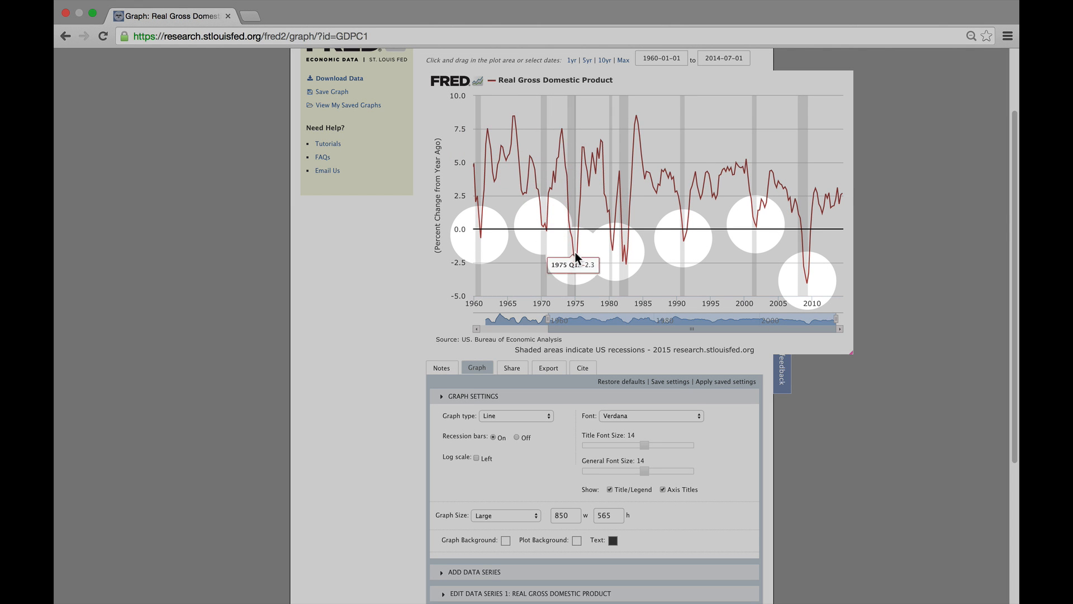
mouse_move(798, 281)
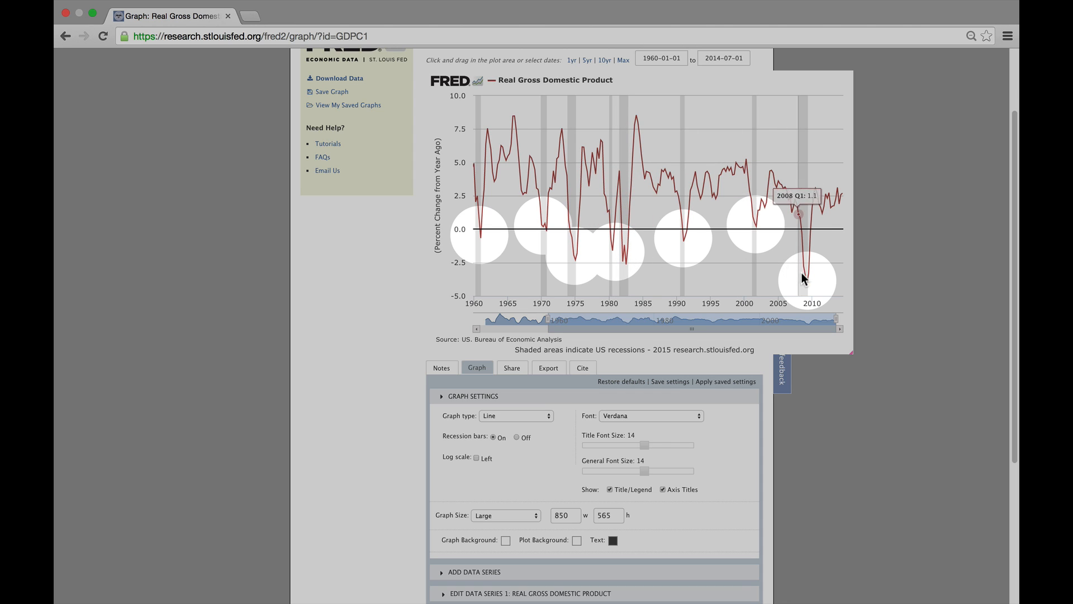
mouse_move(807, 289)
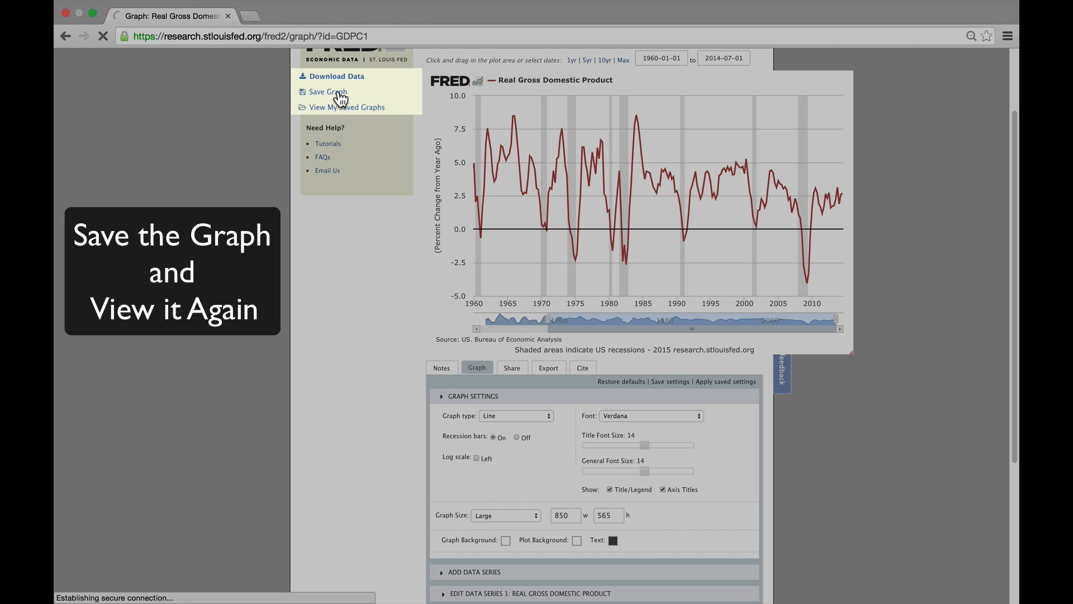
- Save the graph as 'Real GDP' under the Global Economy Demo category
click(326, 92)
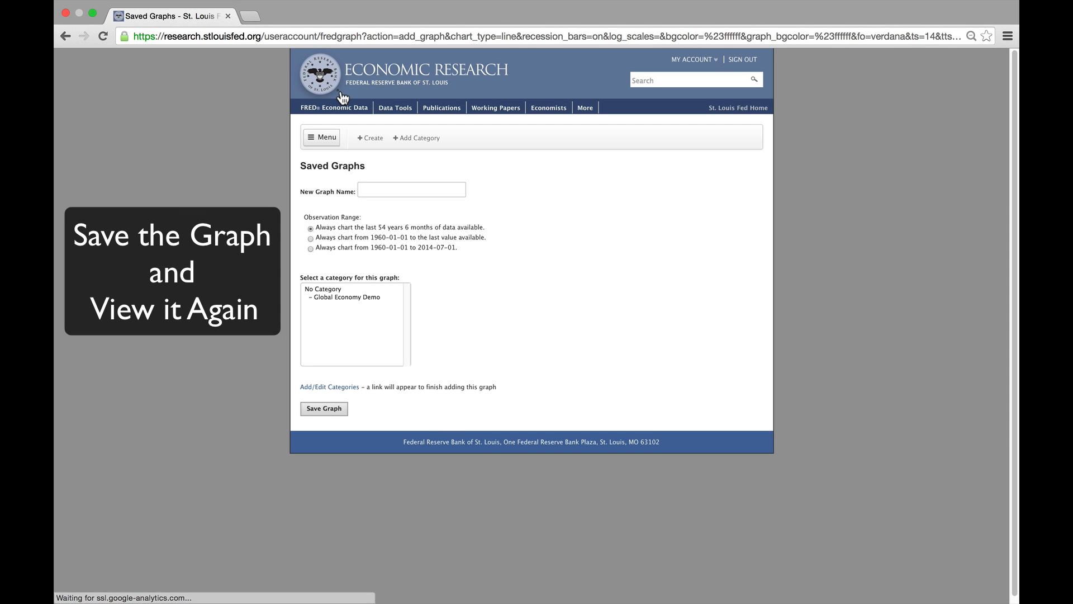
text(R)
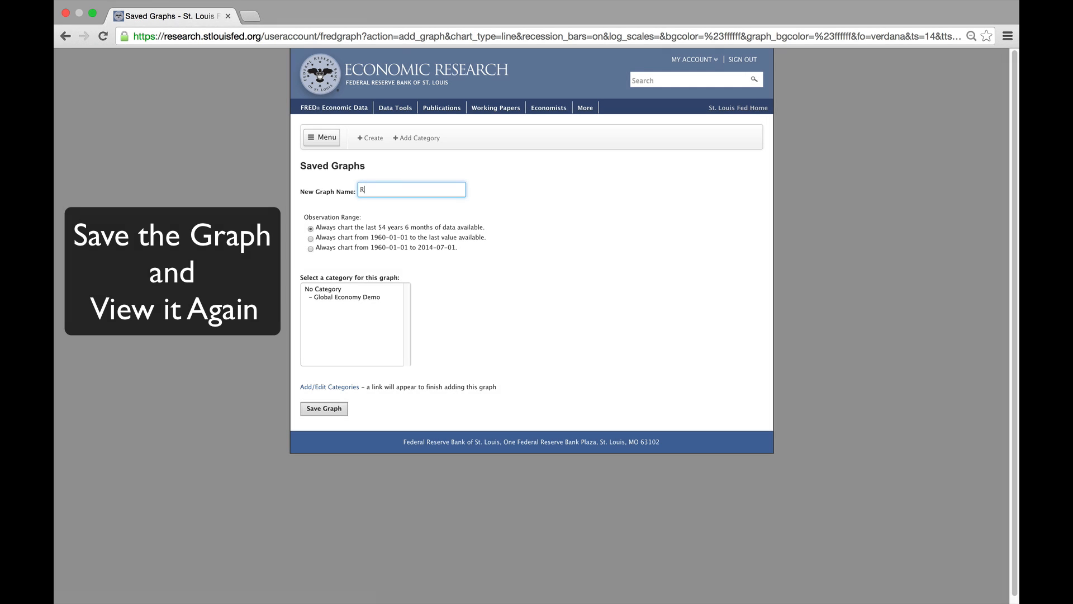
text(eal GDP)
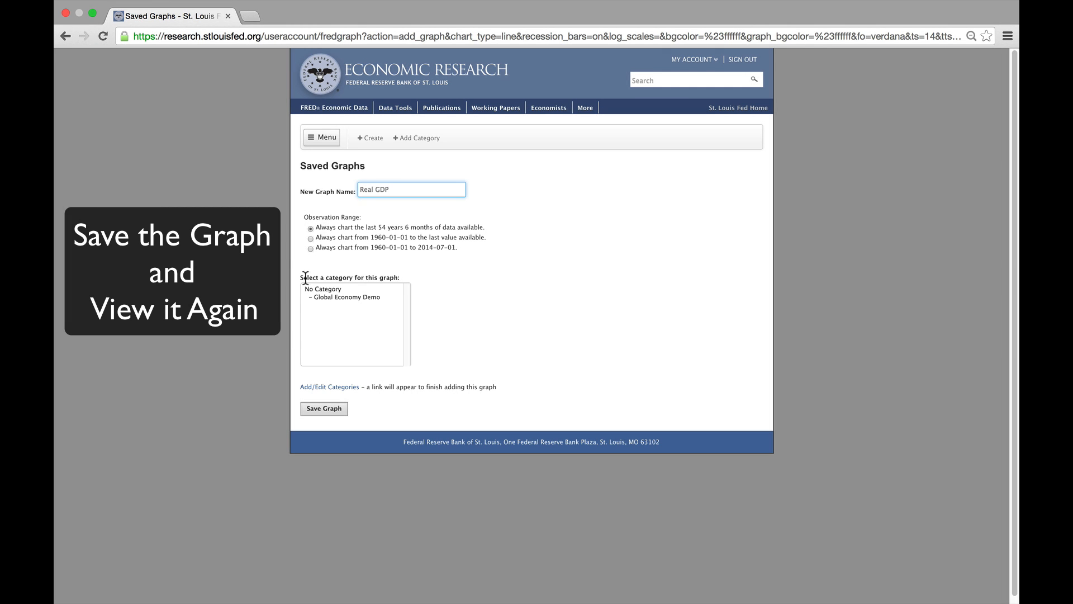
click(344, 296)
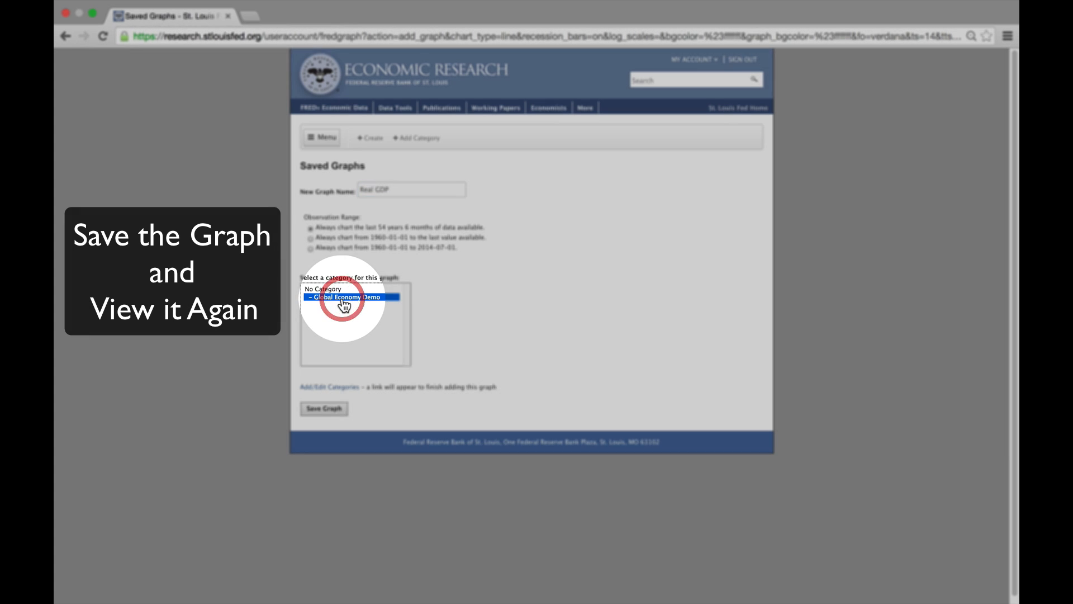
click(323, 408)
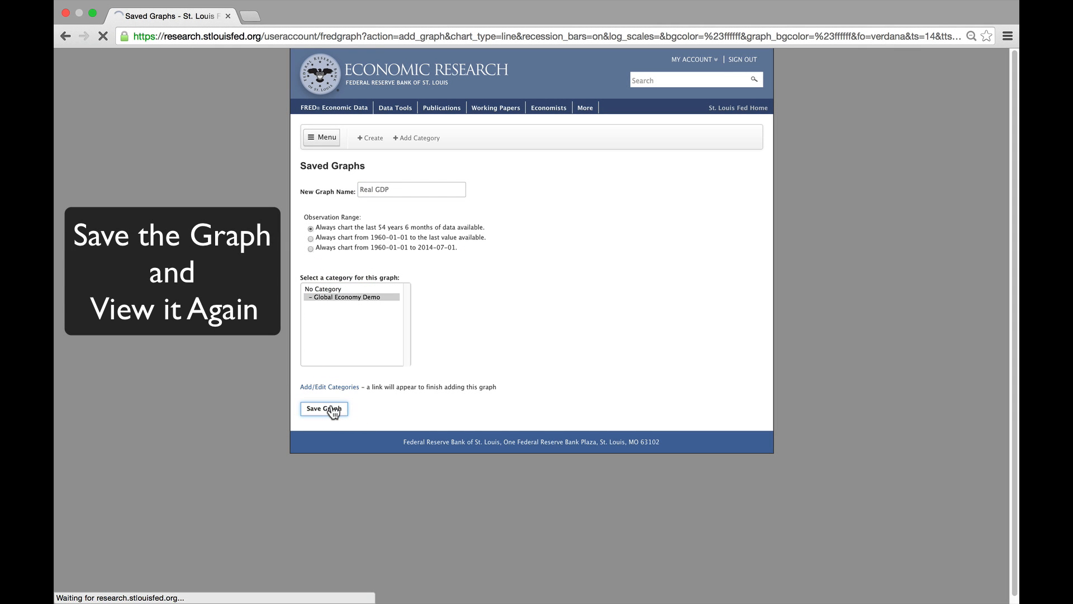
click(324, 409)
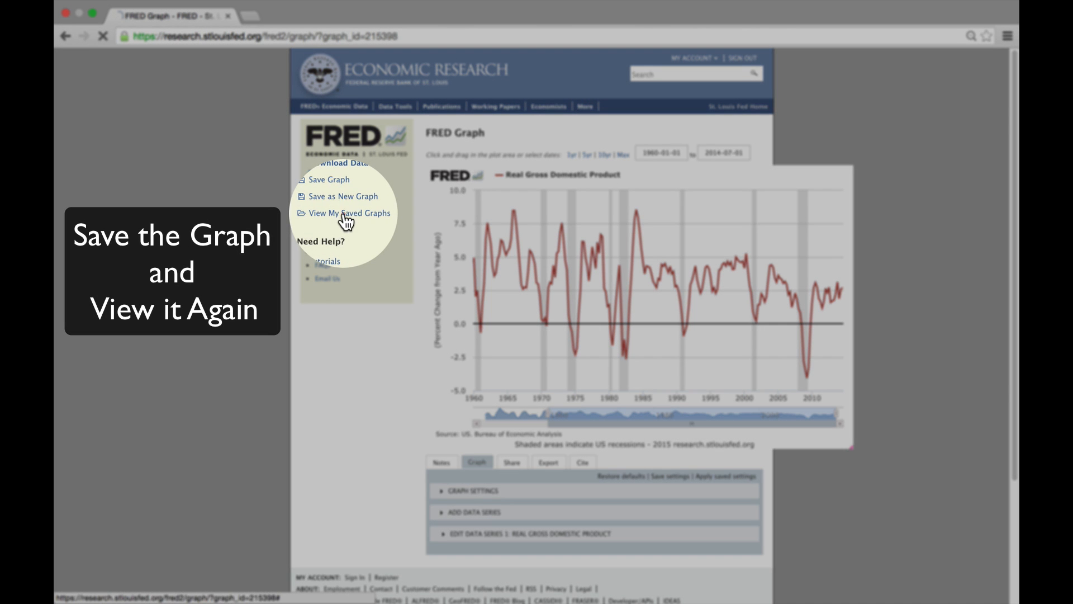
- From Saved Graphs, reopen the Real GDP graph in the Global Economy Demo category
click(350, 212)
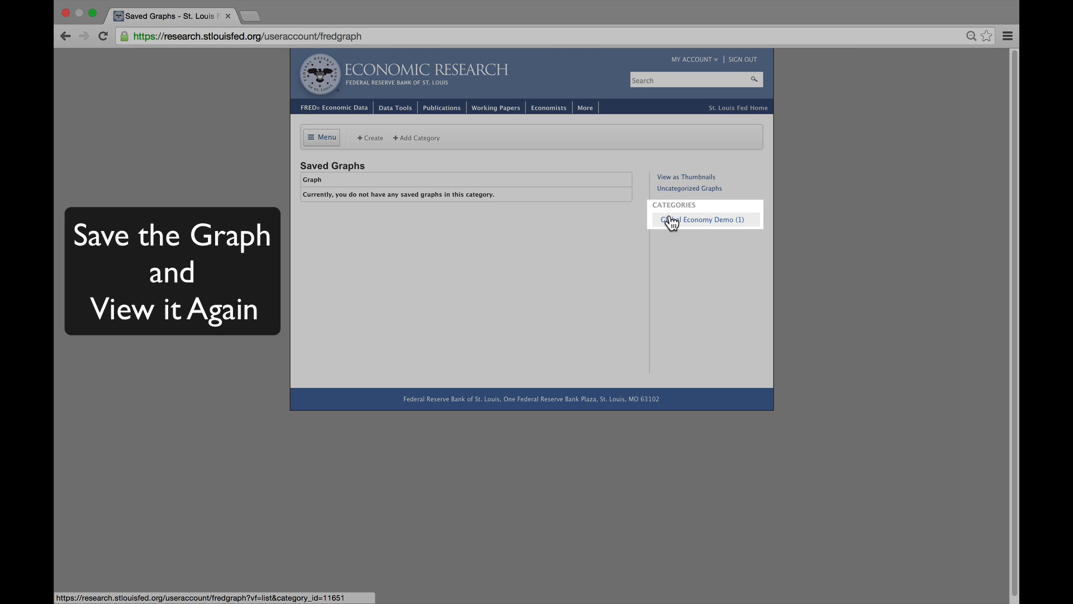
click(703, 221)
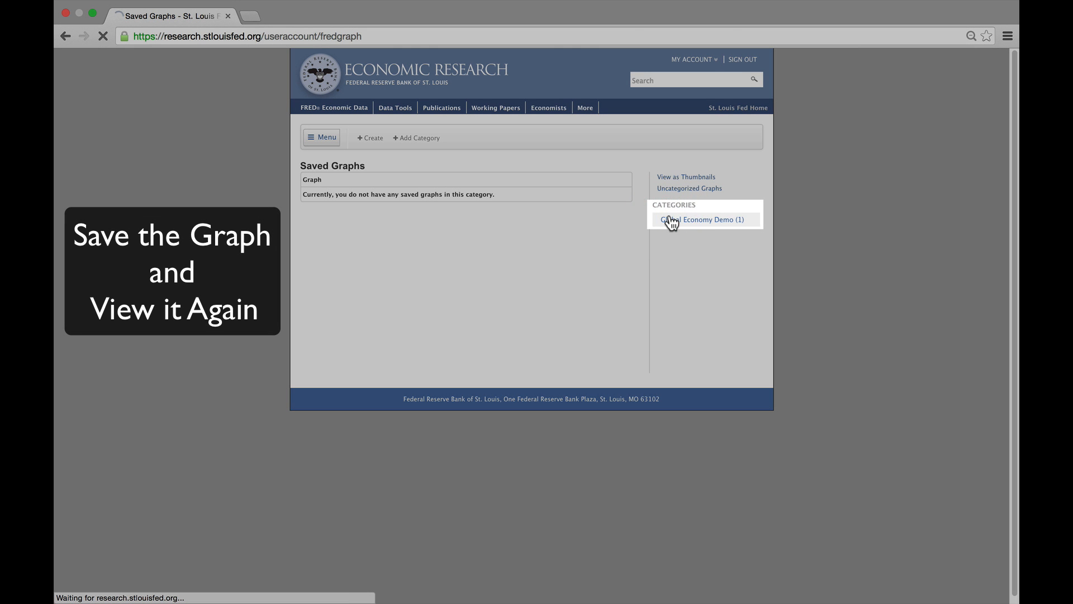
click(704, 219)
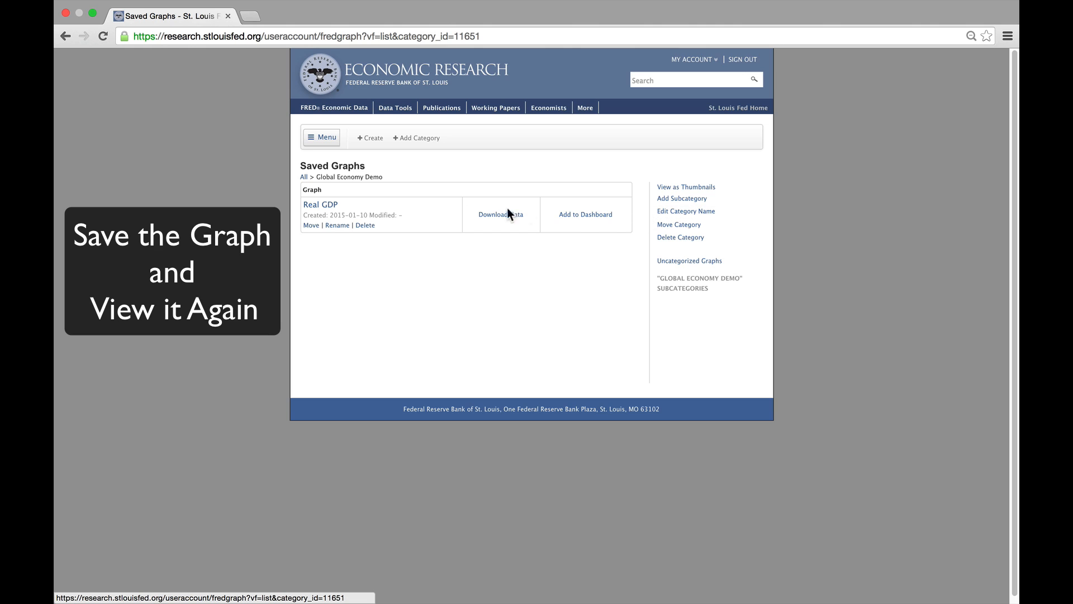
mouse_move(321, 208)
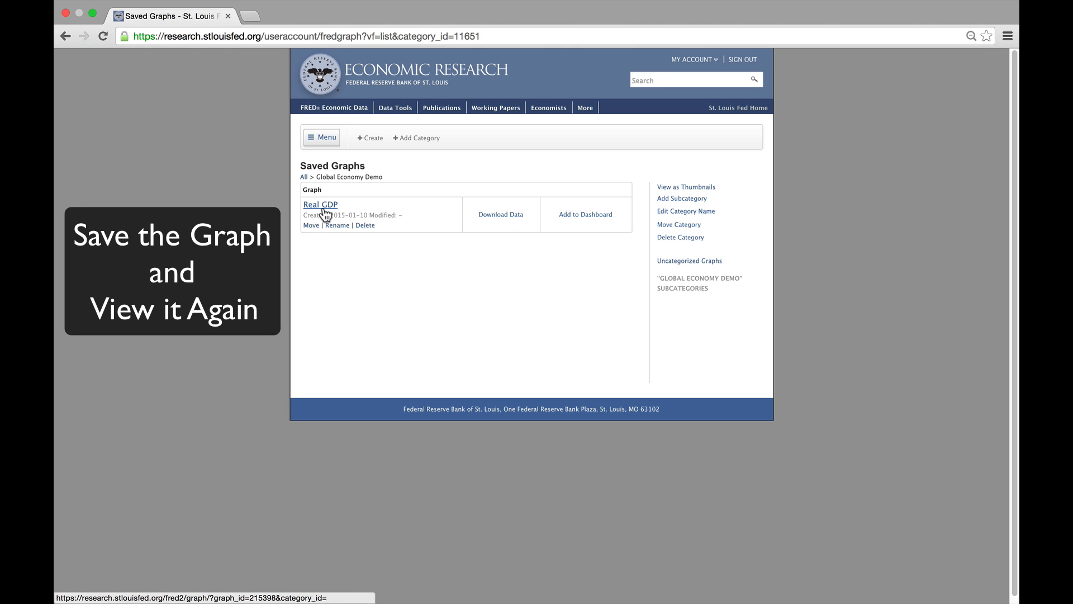
mouse_move(399, 212)
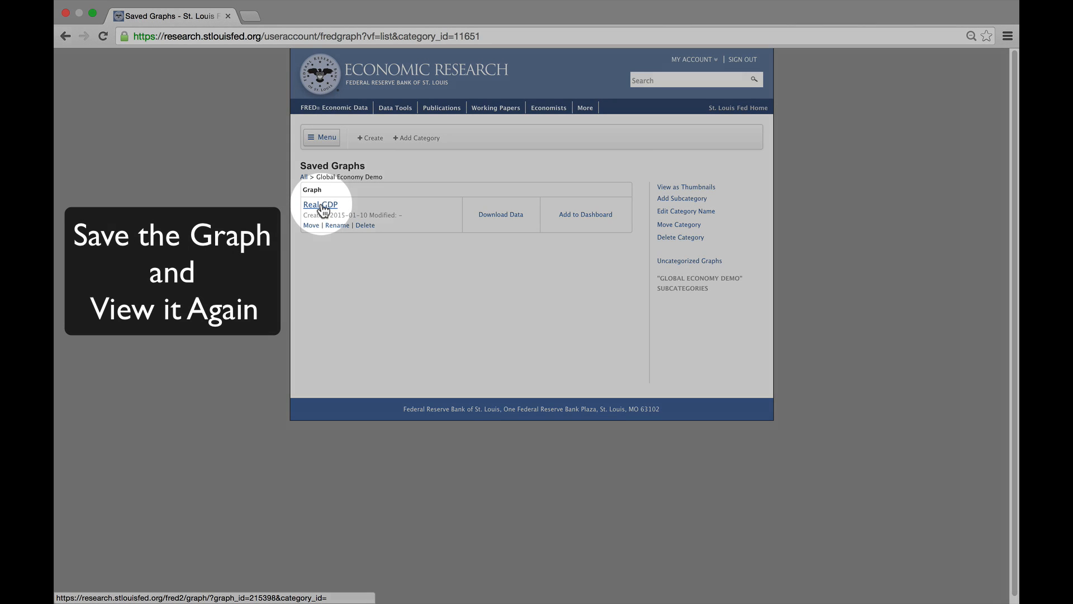
click(319, 204)
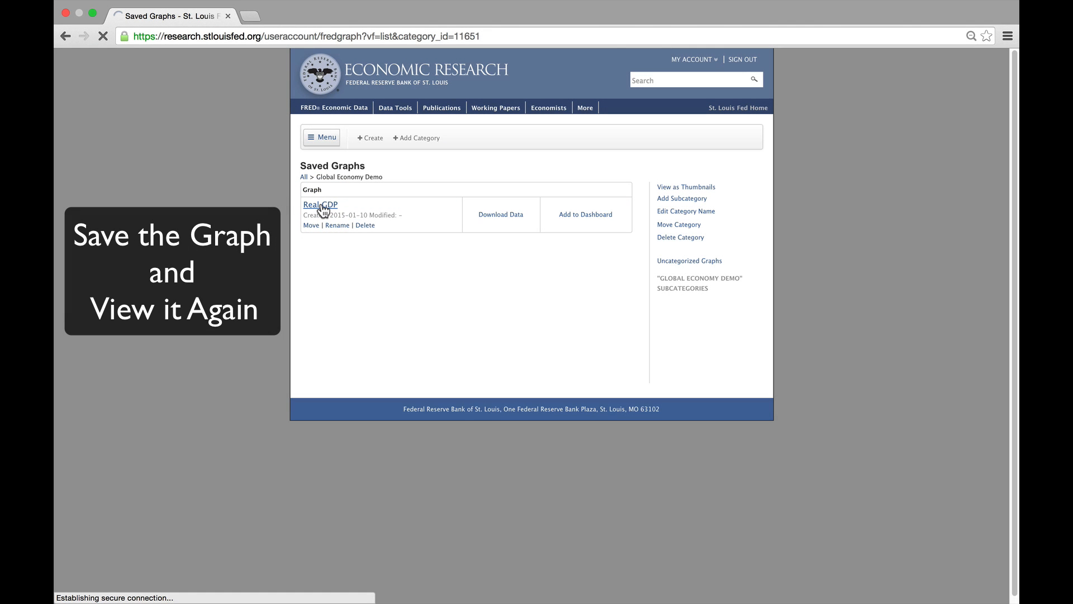
click(320, 205)
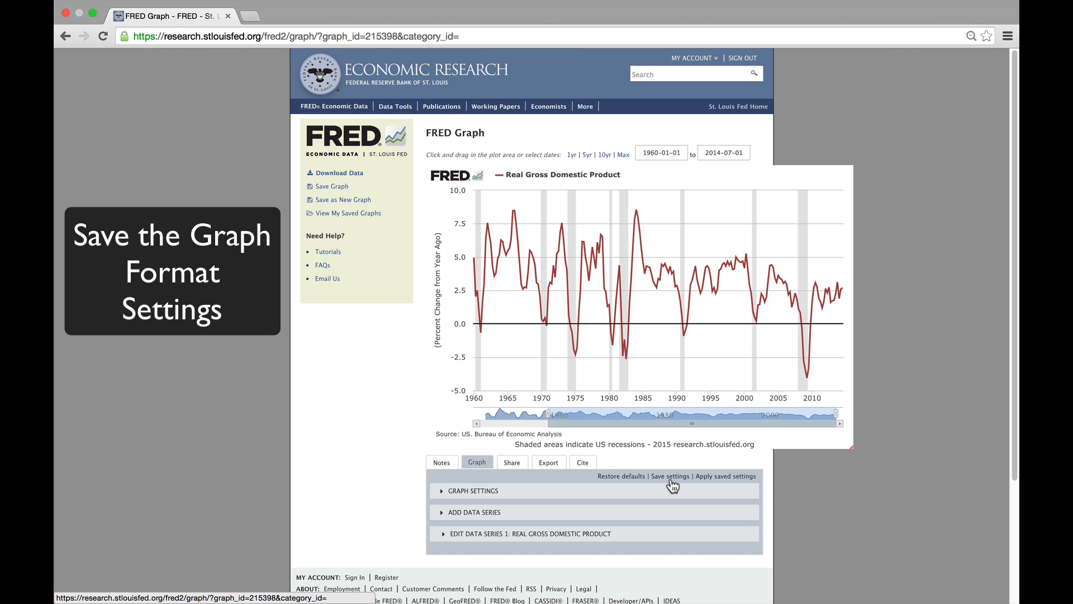
- Save the current graph format settings to the account, confirming the overwrite and dismissing the success message
click(669, 476)
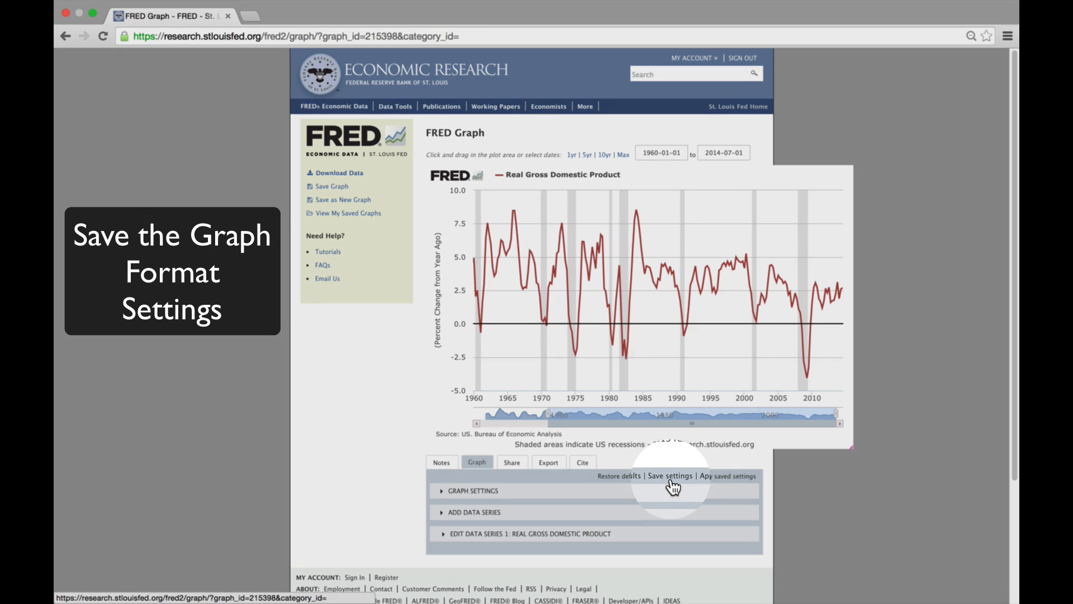
click(670, 476)
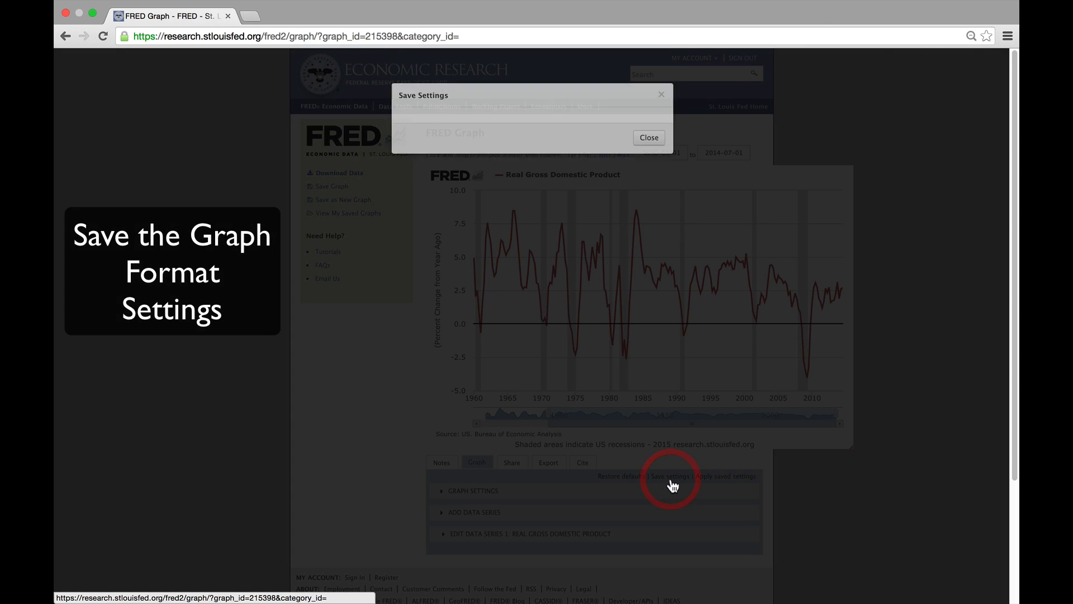
click(672, 476)
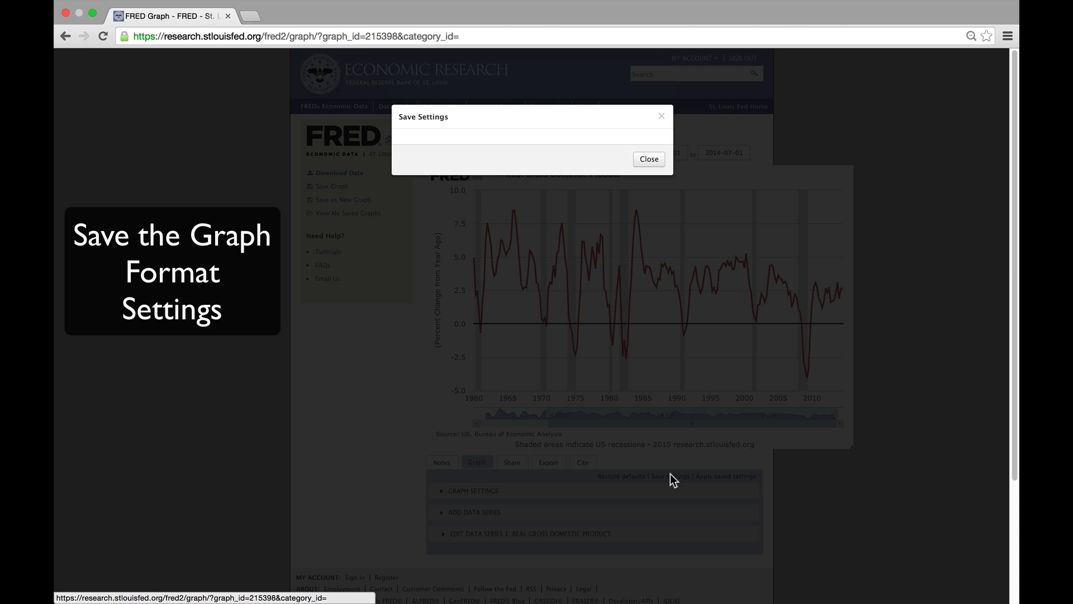
click(669, 476)
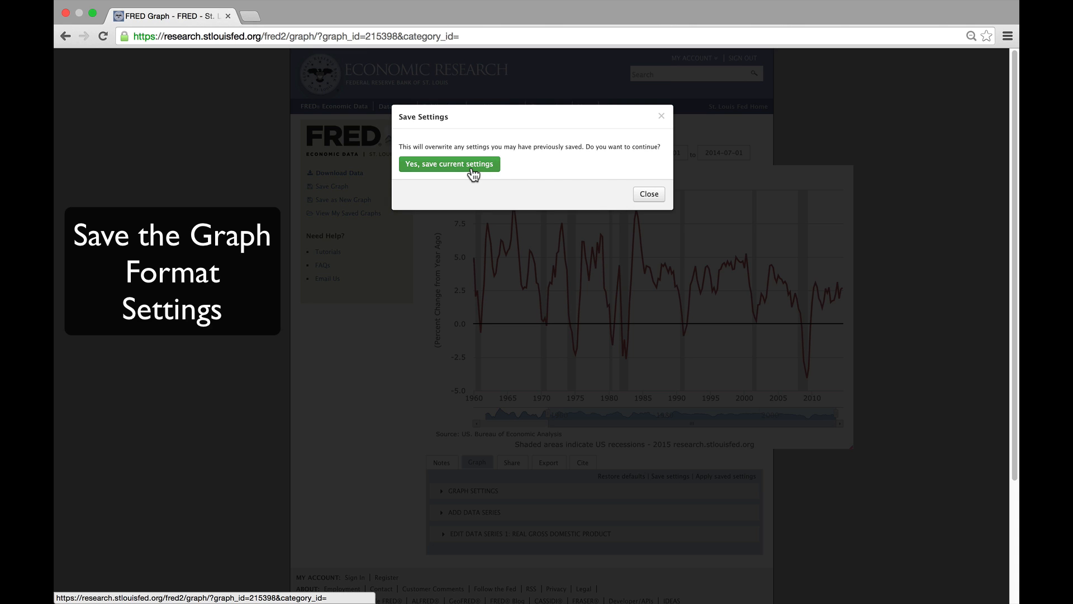
click(448, 163)
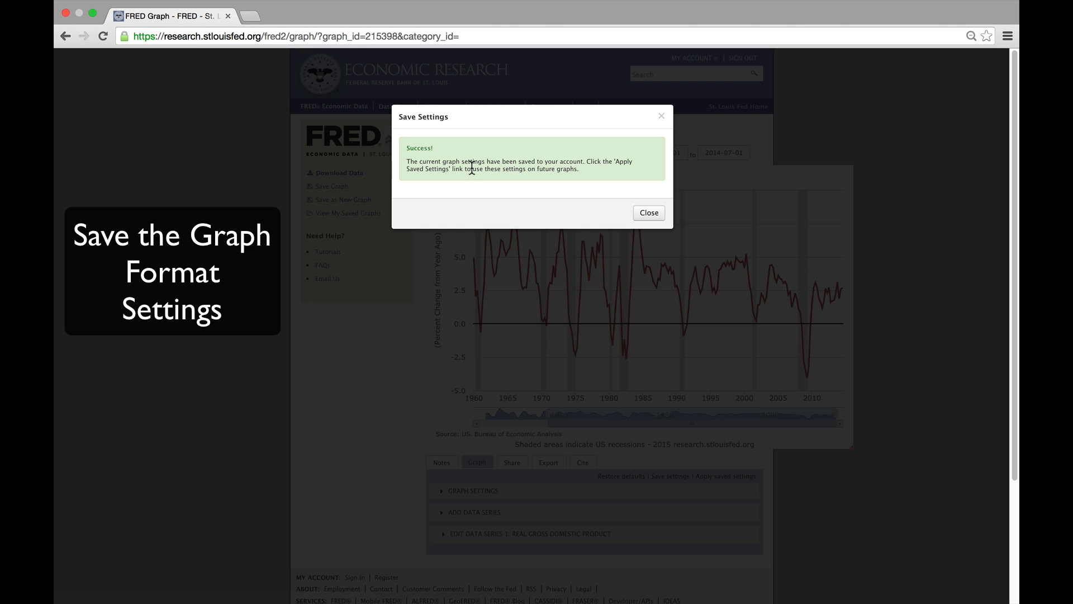
mouse_move(647, 212)
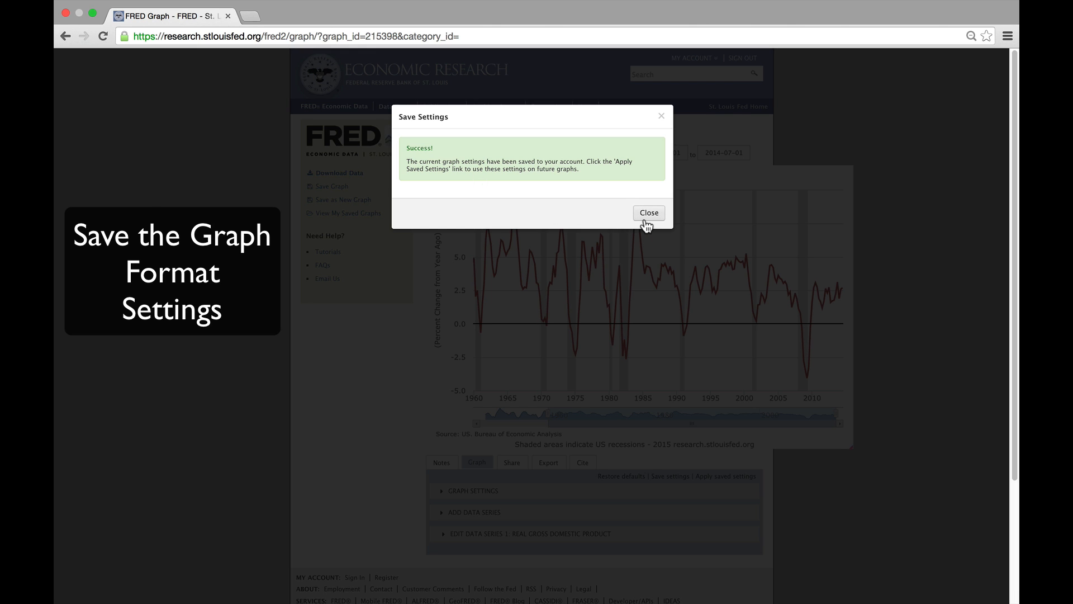
click(648, 213)
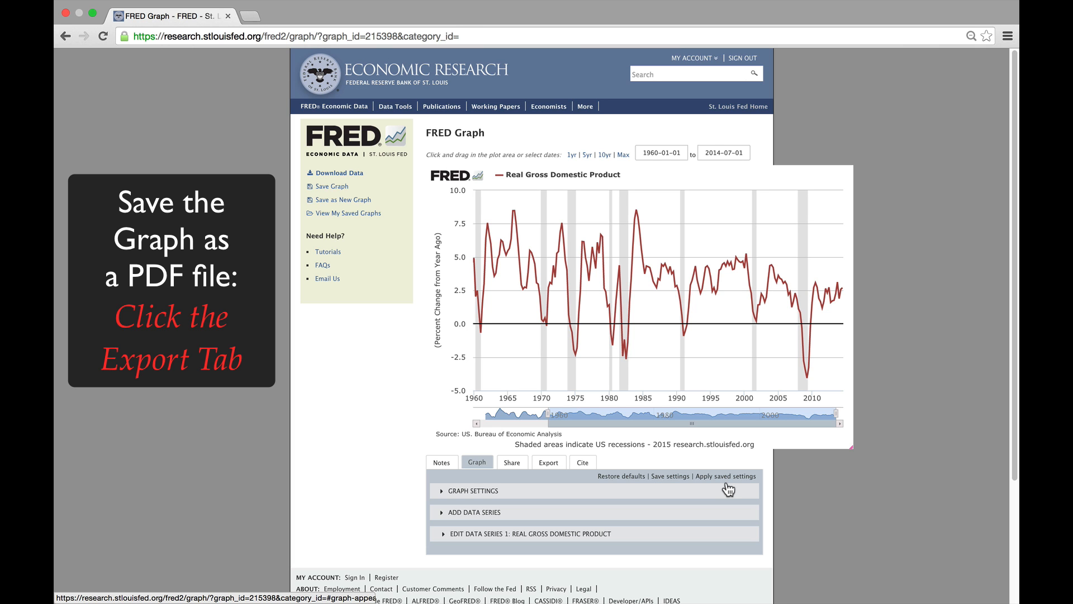
mouse_move(572, 501)
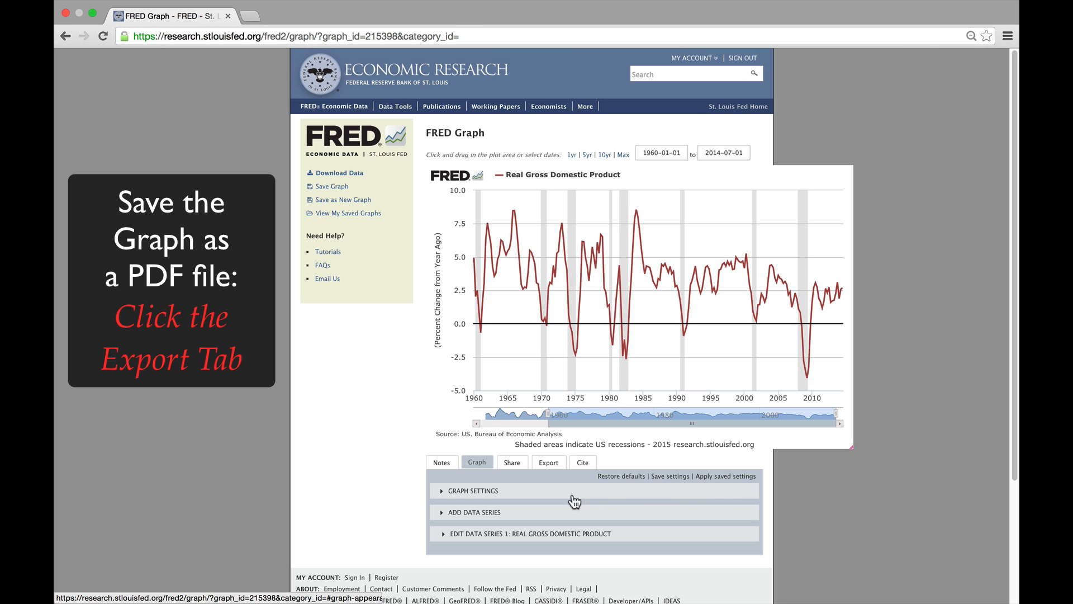
- Show the Export options listing Print, PDF, PNG, JPG and SVG image exports
click(547, 461)
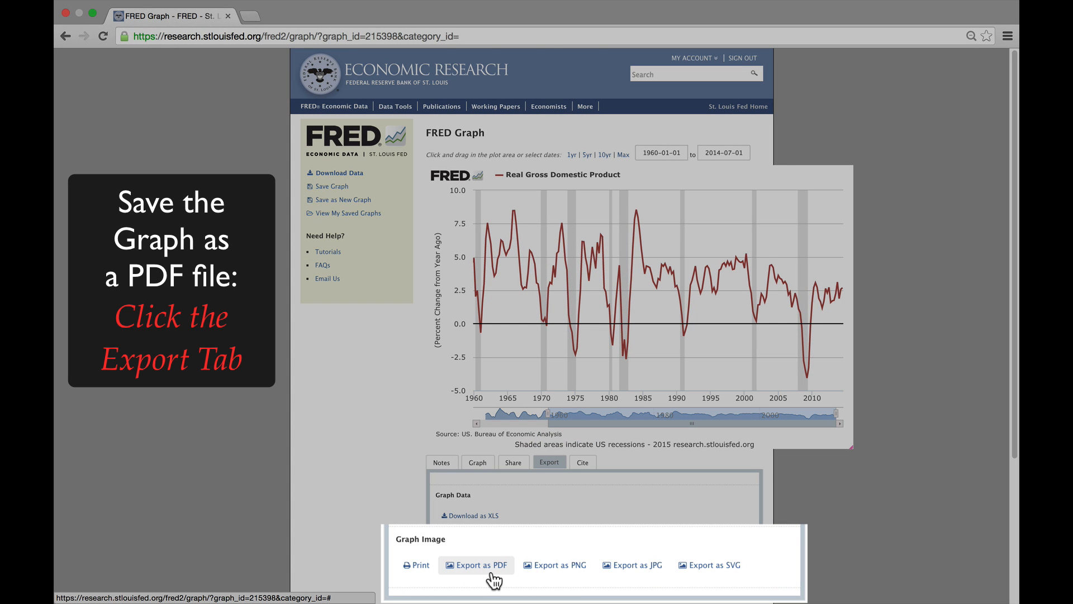
mouse_move(630, 564)
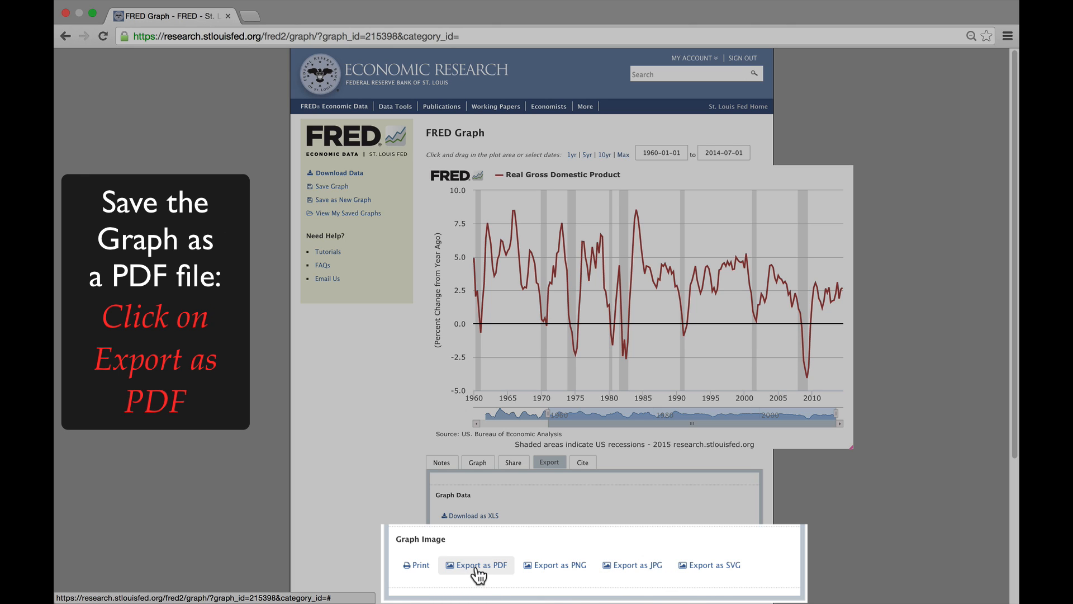
- Export the Real GDP graph as a PDF and choose the Documents folder as the save location
click(480, 565)
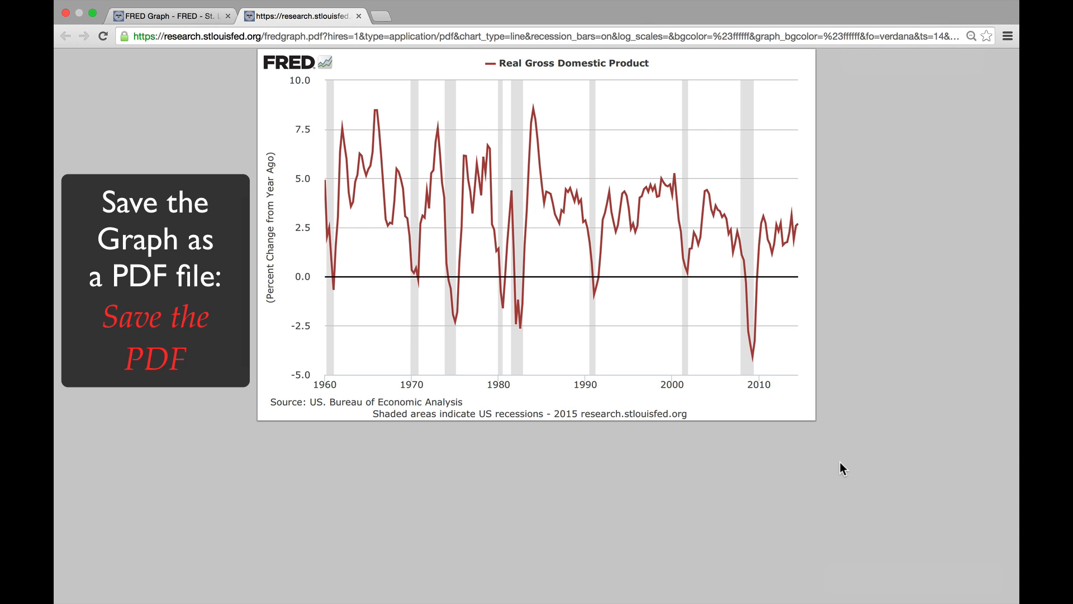
mouse_move(944, 578)
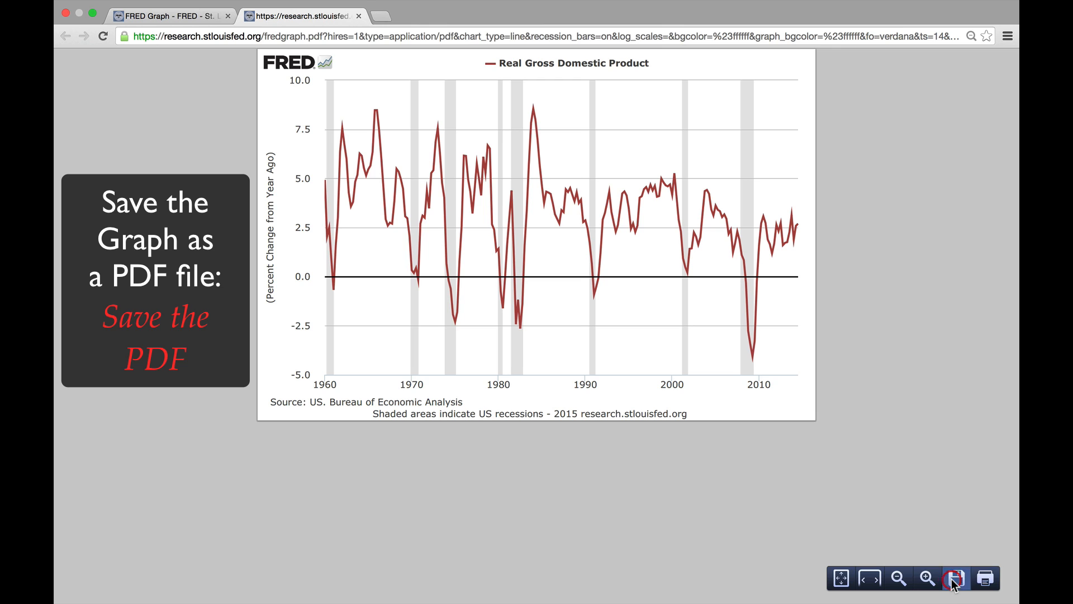
click(956, 578)
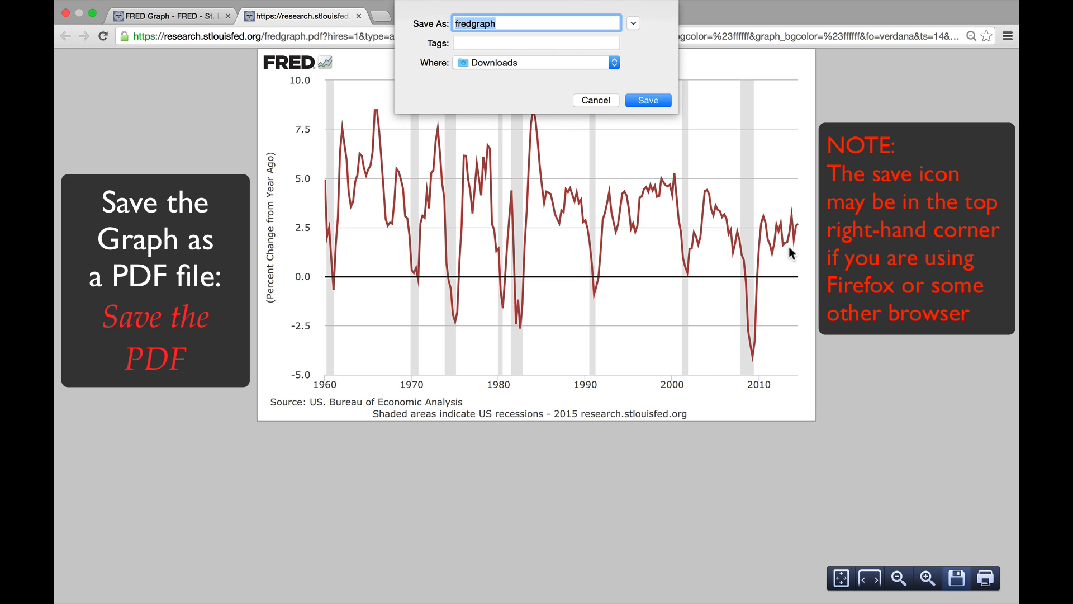
click(614, 62)
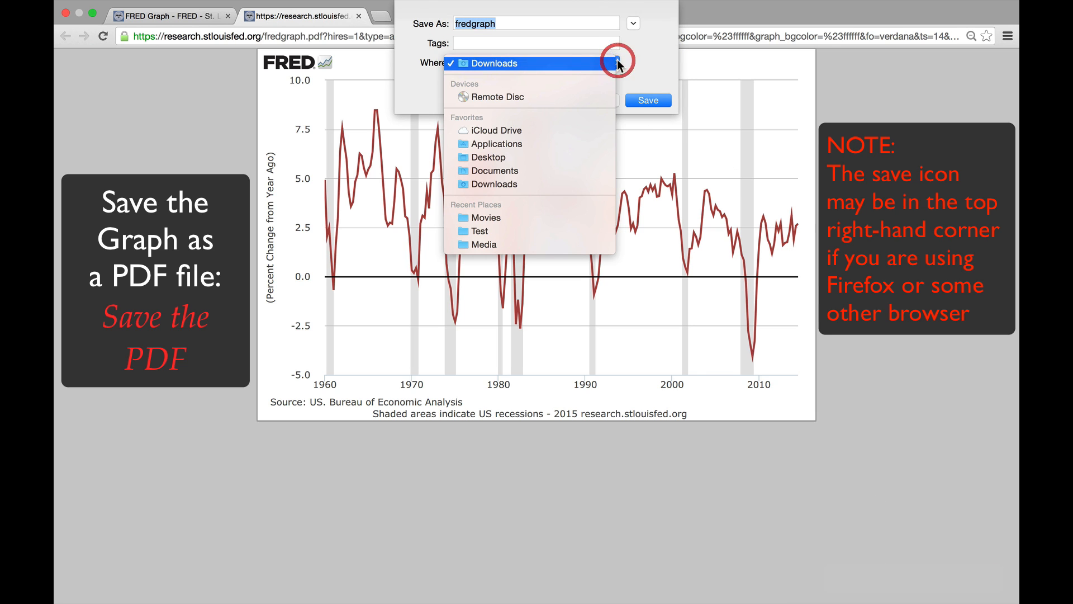
click(493, 170)
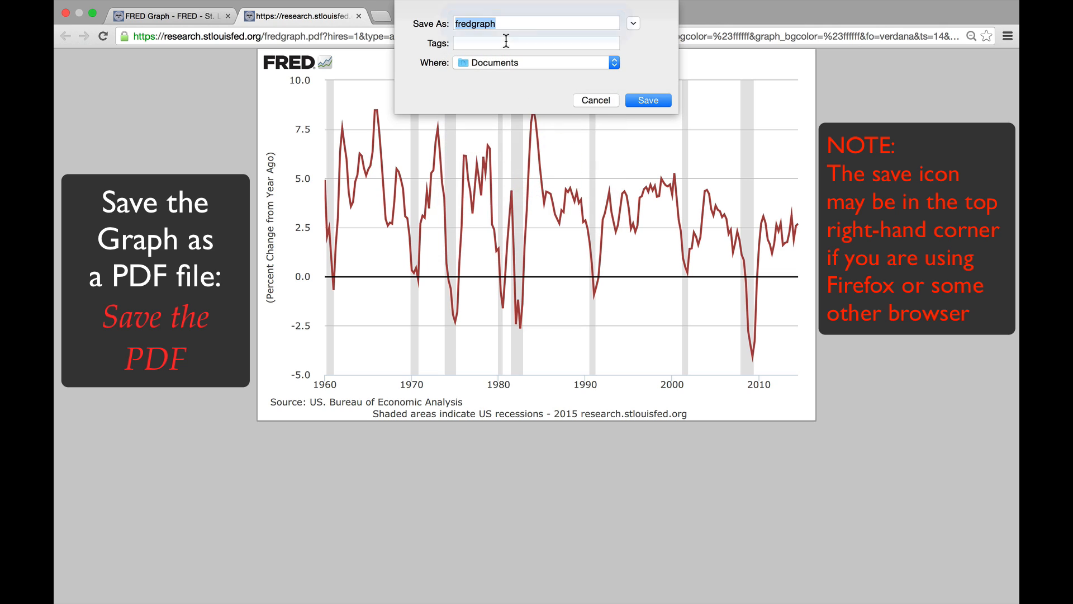
- Name the exported PDF 'GDP' and save it
click(535, 23)
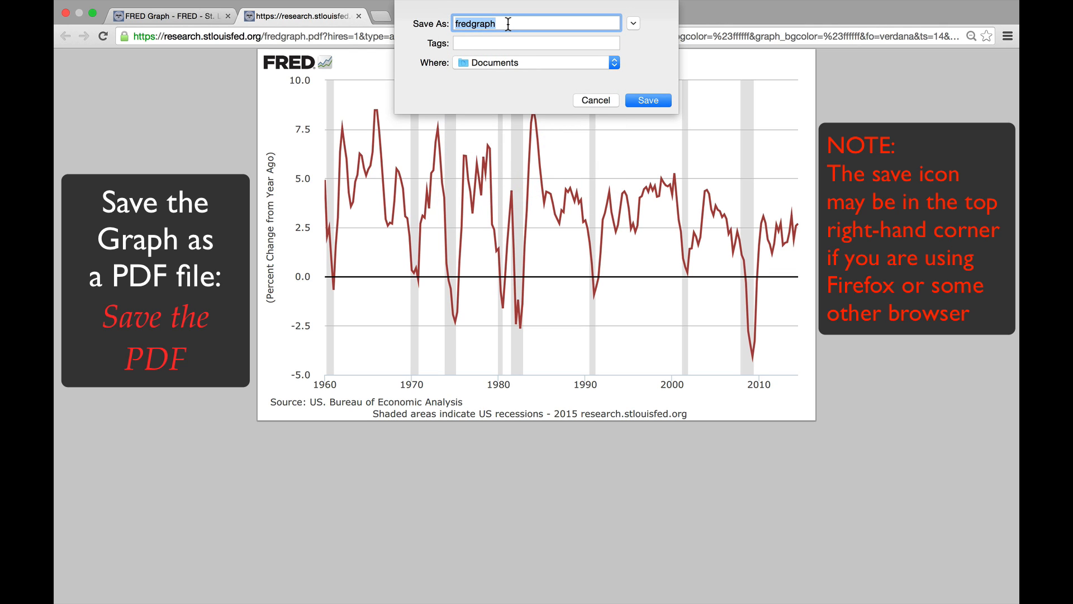
text(GD)
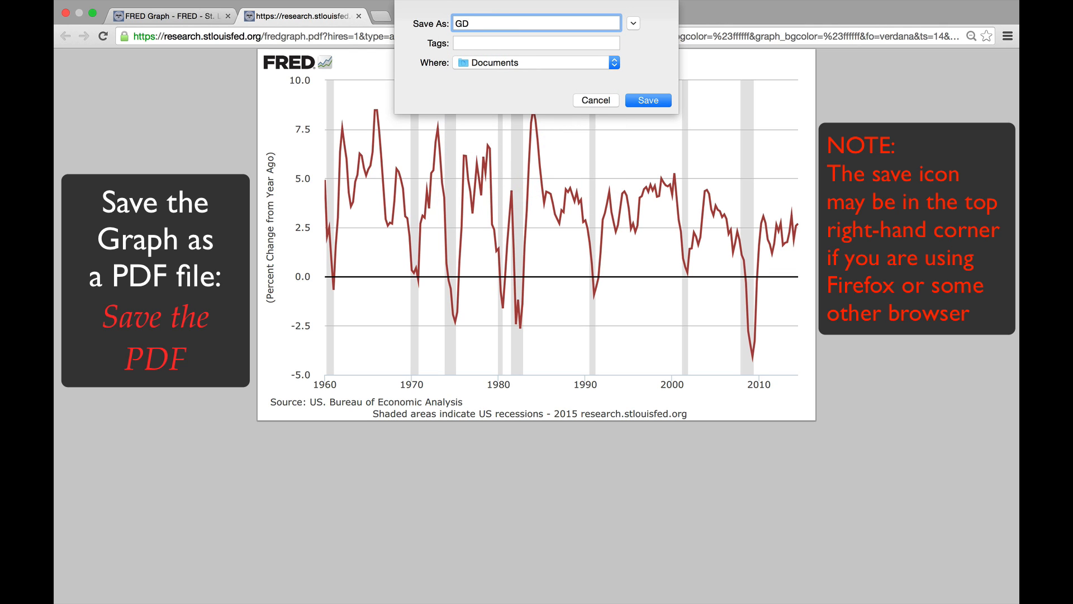
text(P)
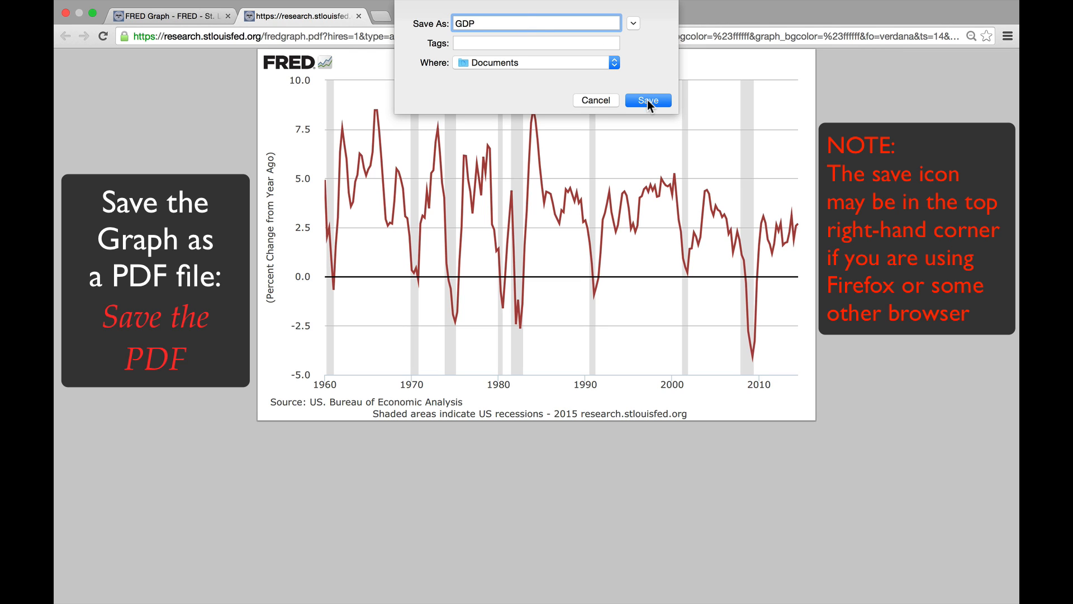
click(647, 99)
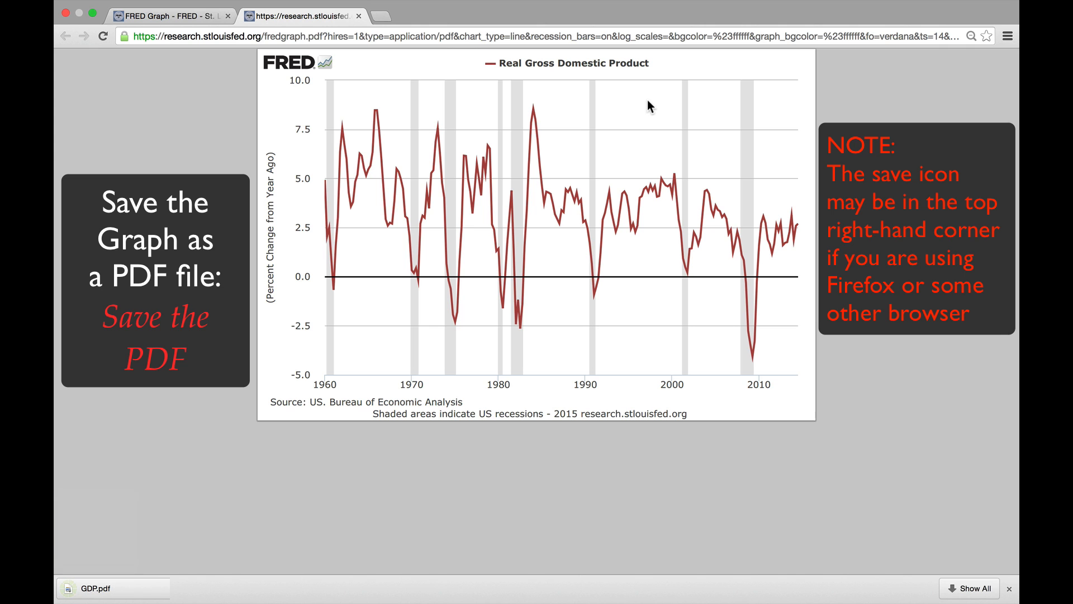